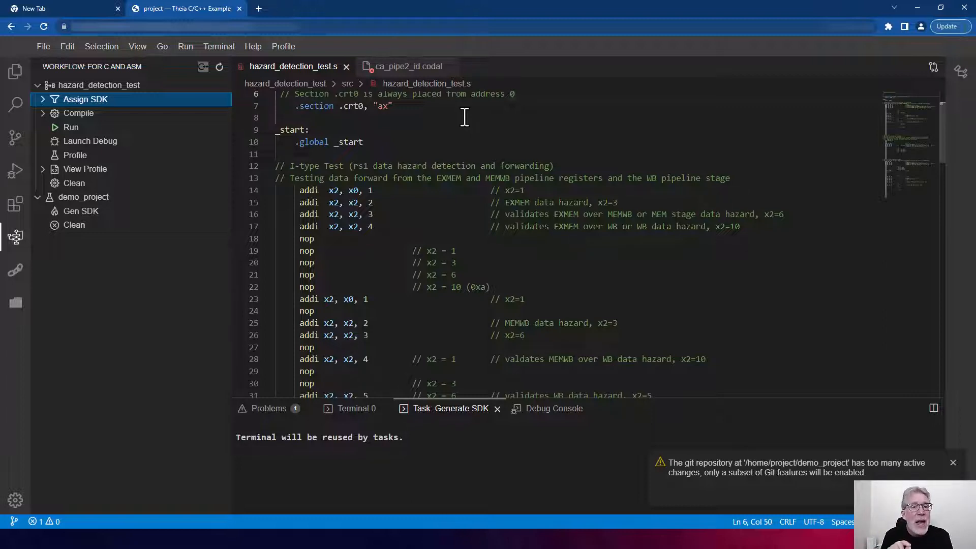
mouse_move(484, 129)
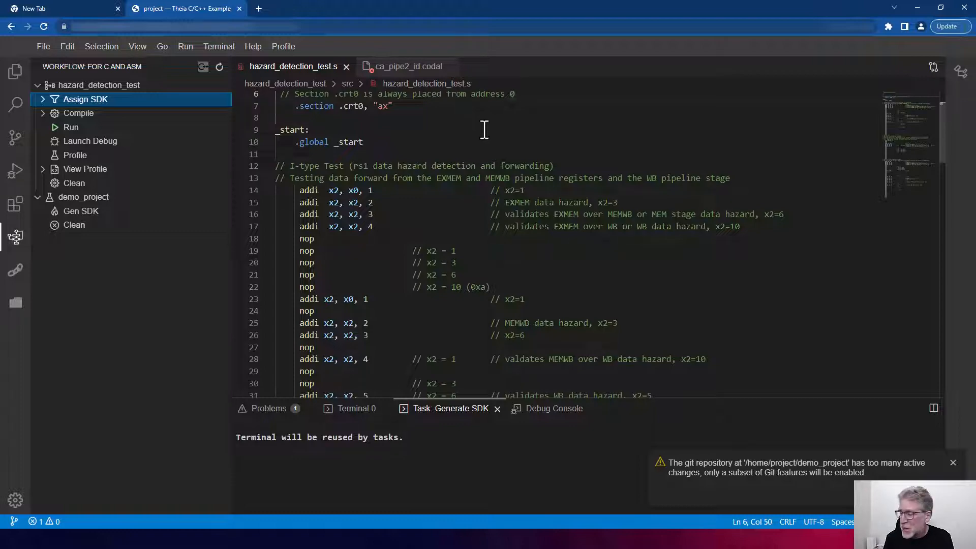
Step: Assign the demo_project SDK to hazard_detection_test and save its compiler configuration, generating CMakeLists
scroll(down, 3)
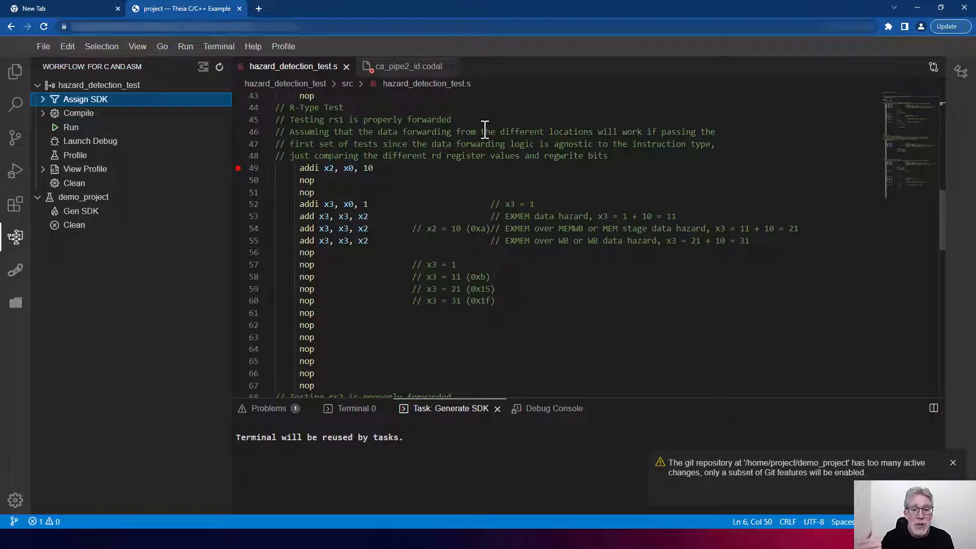
scroll(down, 3)
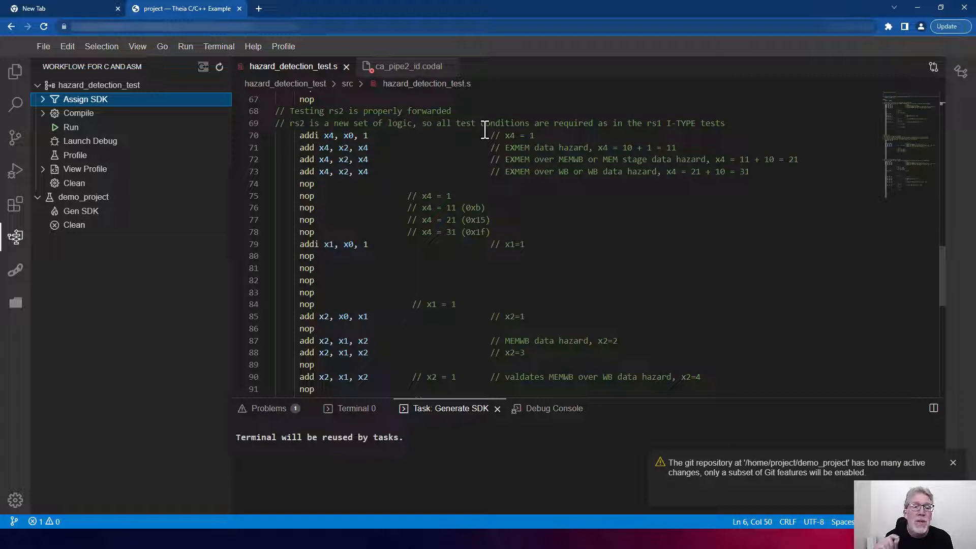
mouse_move(115, 104)
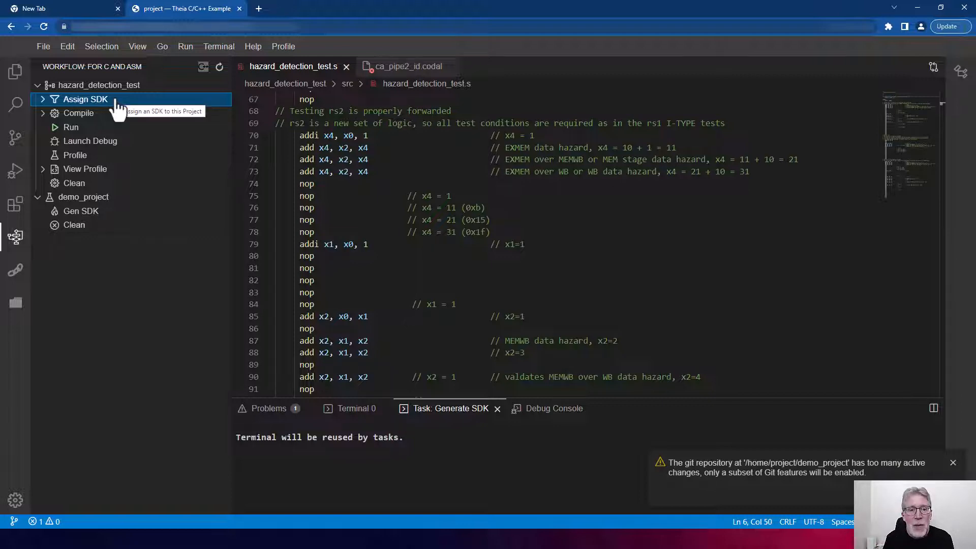
click(85, 99)
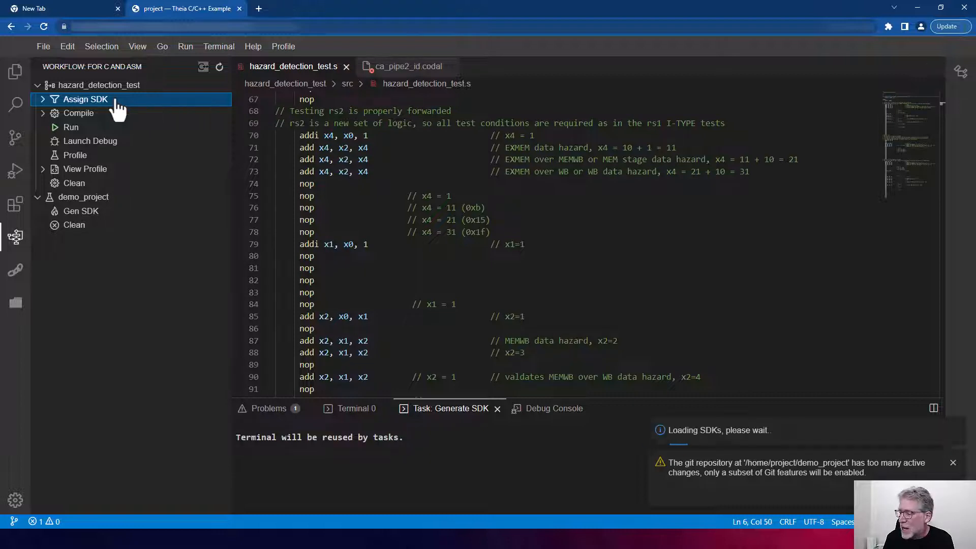
click(85, 100)
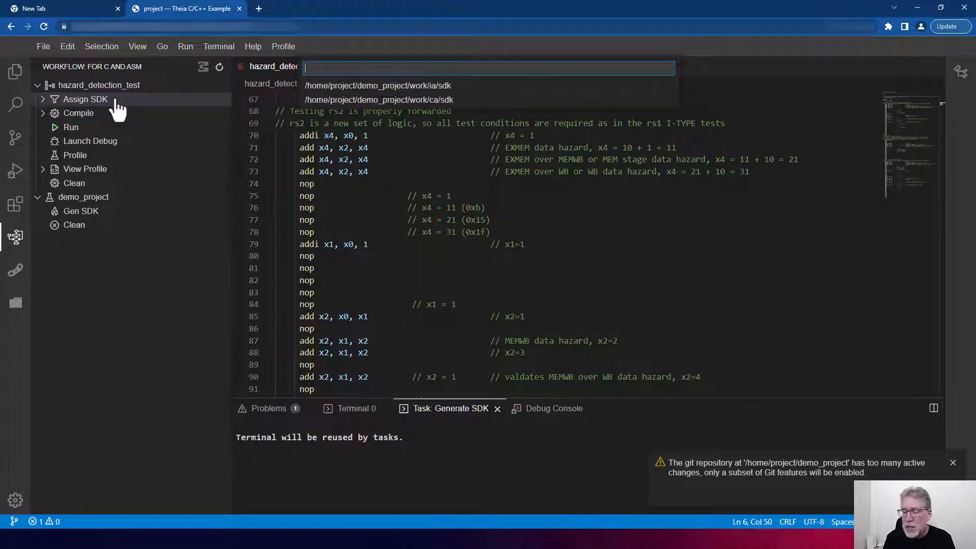
click(366, 99)
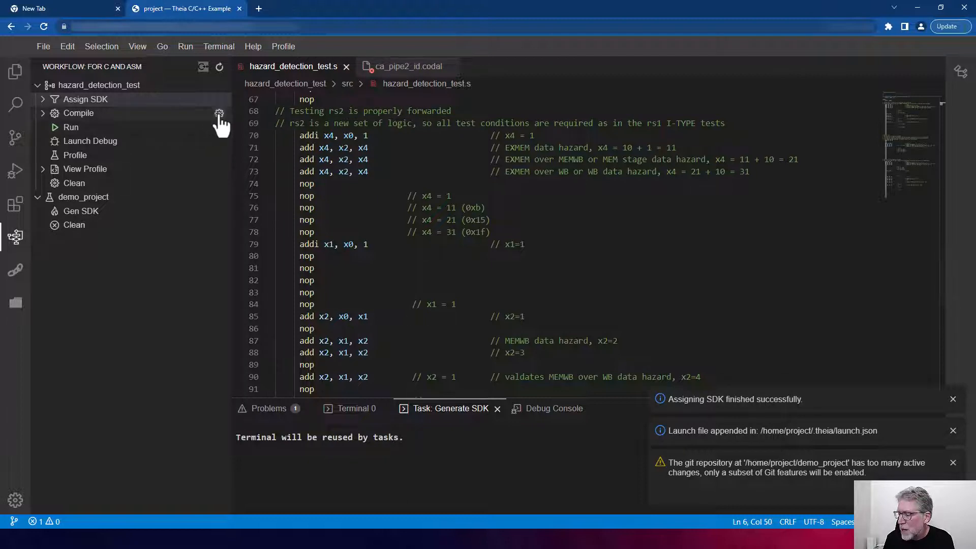
click(219, 113)
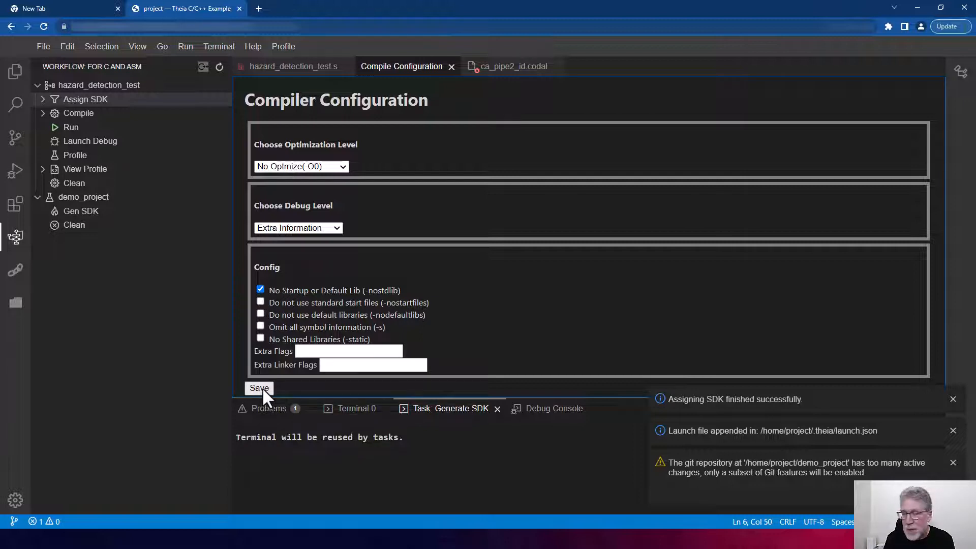
click(259, 388)
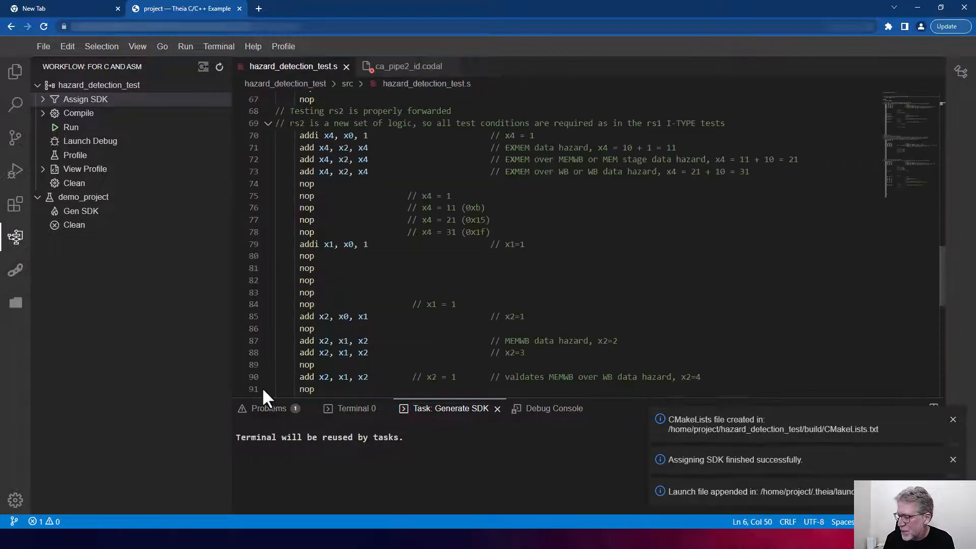
mouse_move(220, 141)
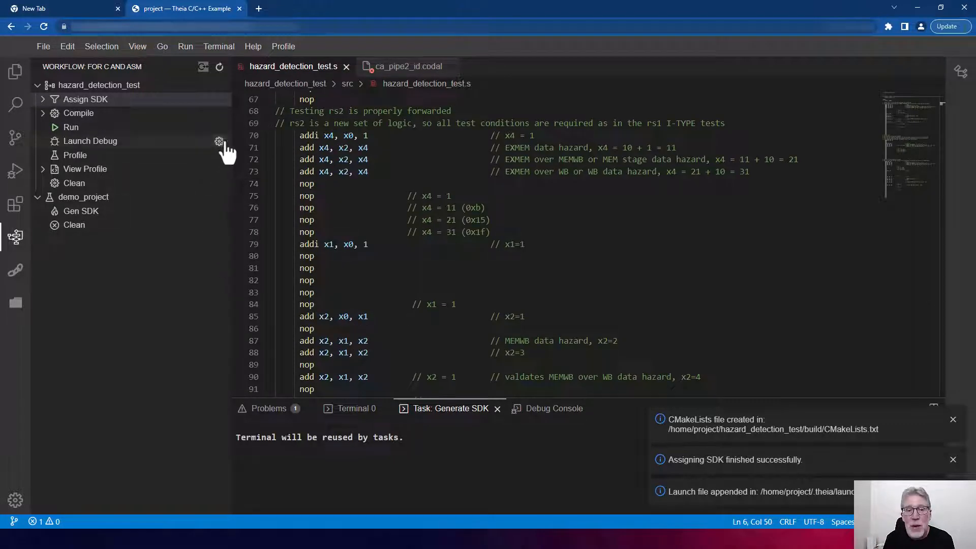
Step: Build hazard_detection_test into main.xexe, finishing with only unused-argument warnings
click(219, 140)
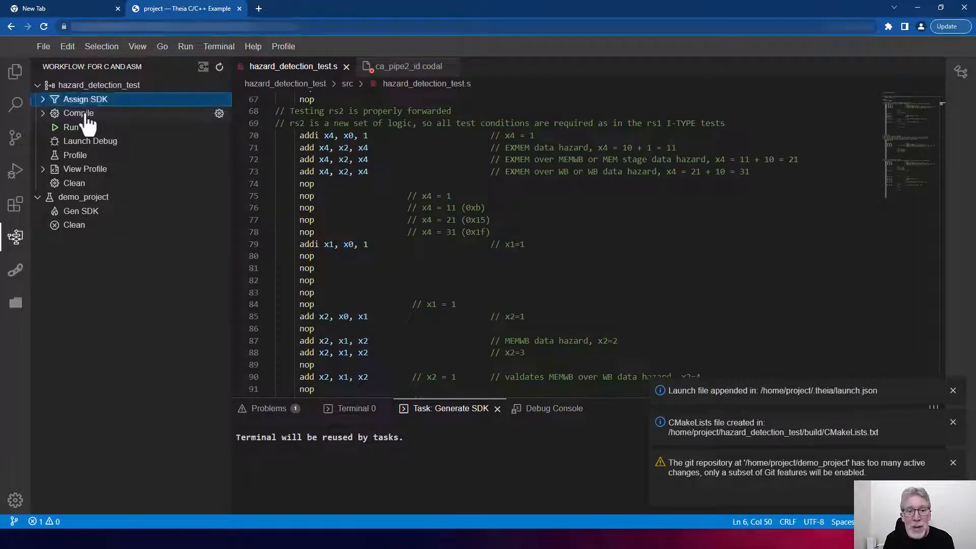
click(78, 113)
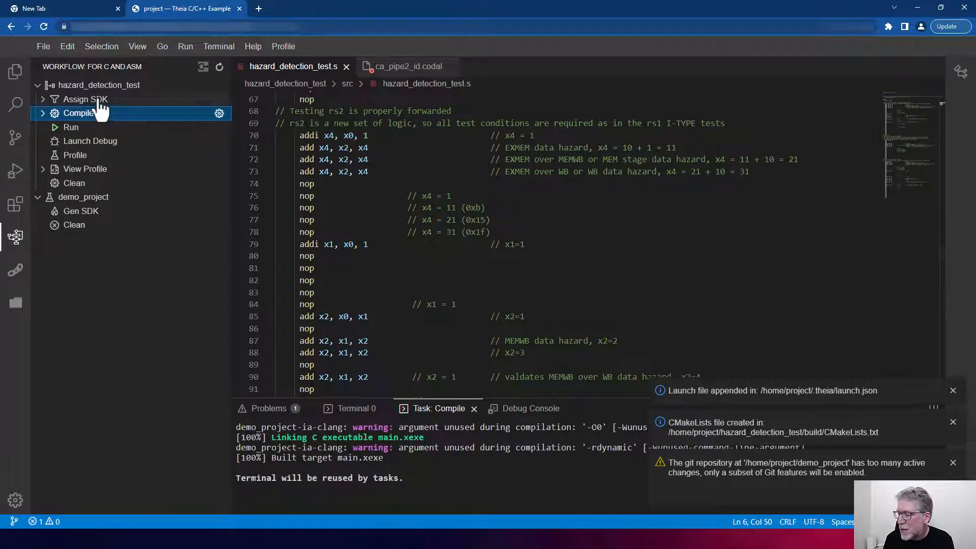
click(85, 99)
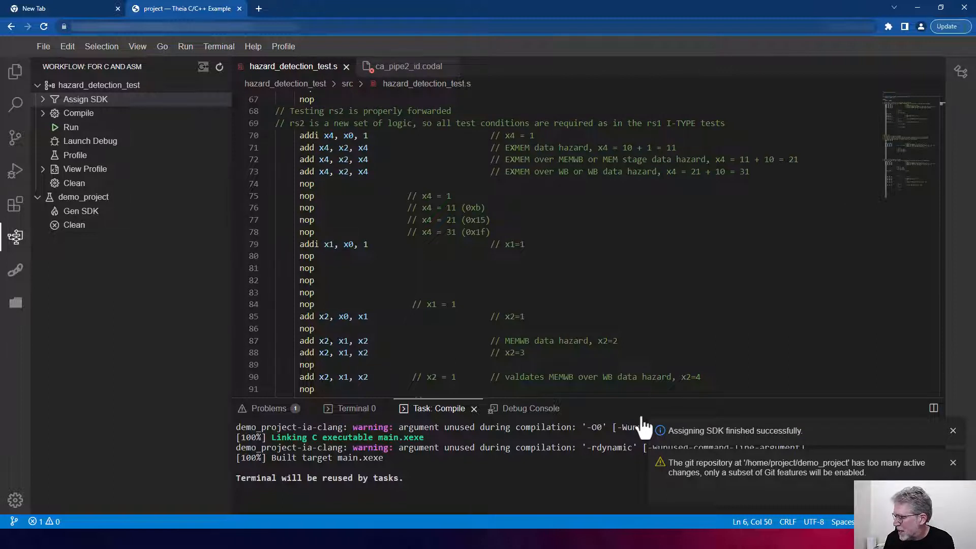
mouse_move(99, 152)
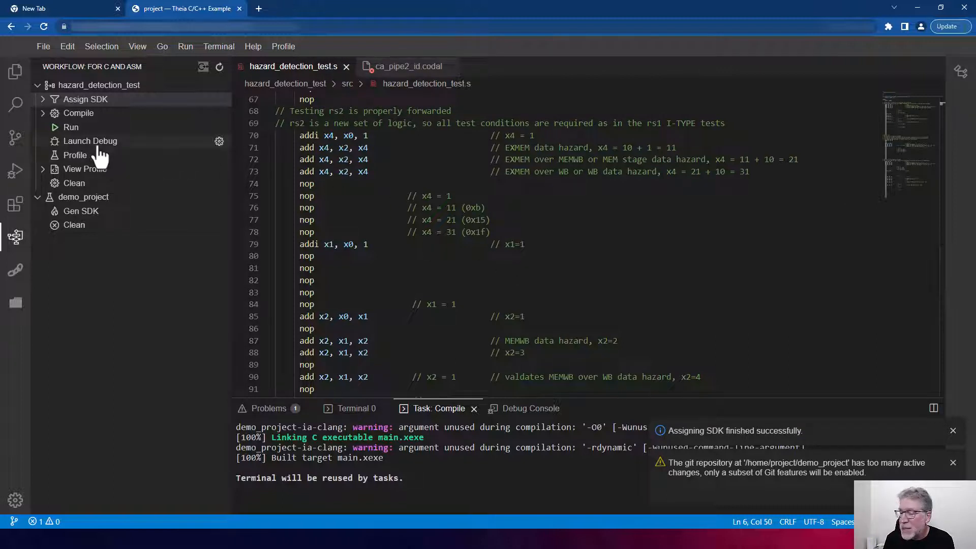
Step: Launch a hazard_detection_test-ca debug session on the CA model, pausing at line 14
click(90, 141)
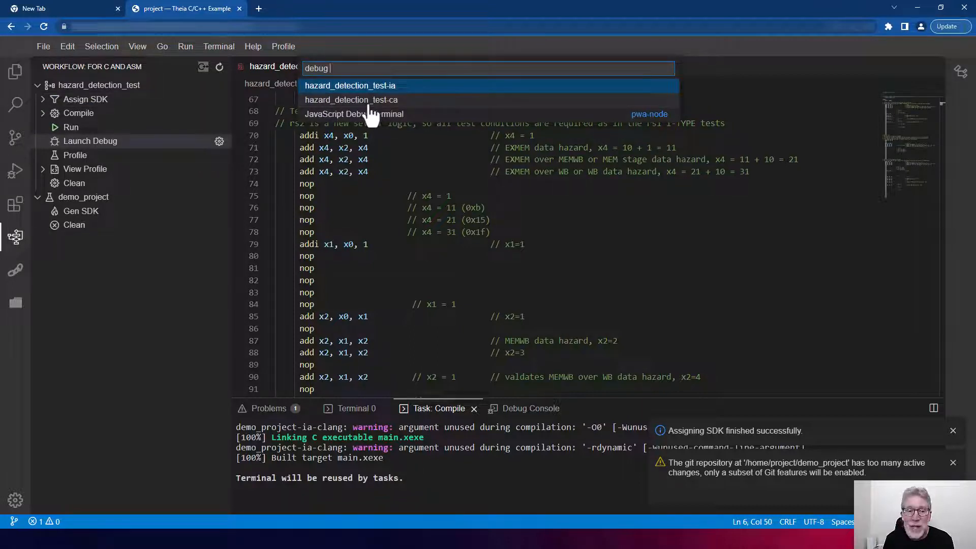
click(351, 100)
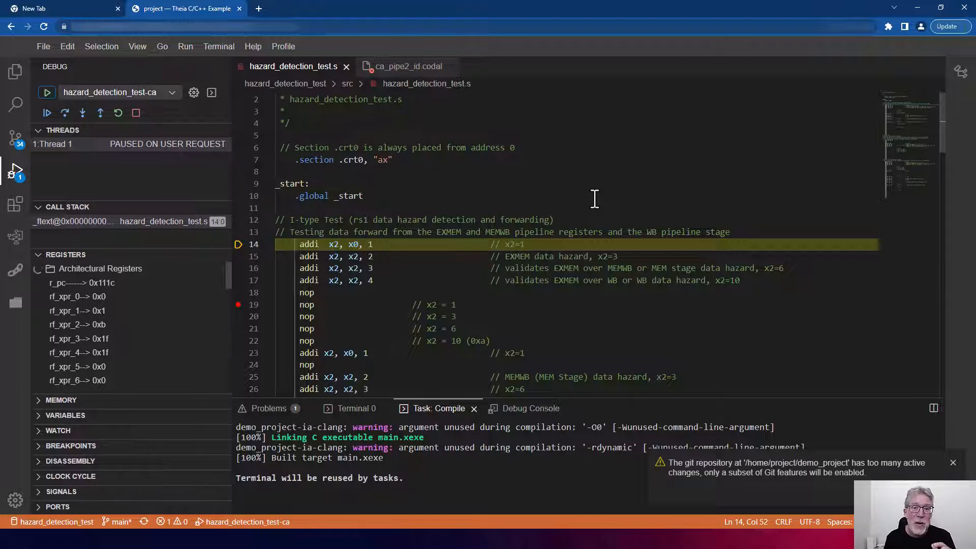
mouse_move(727, 39)
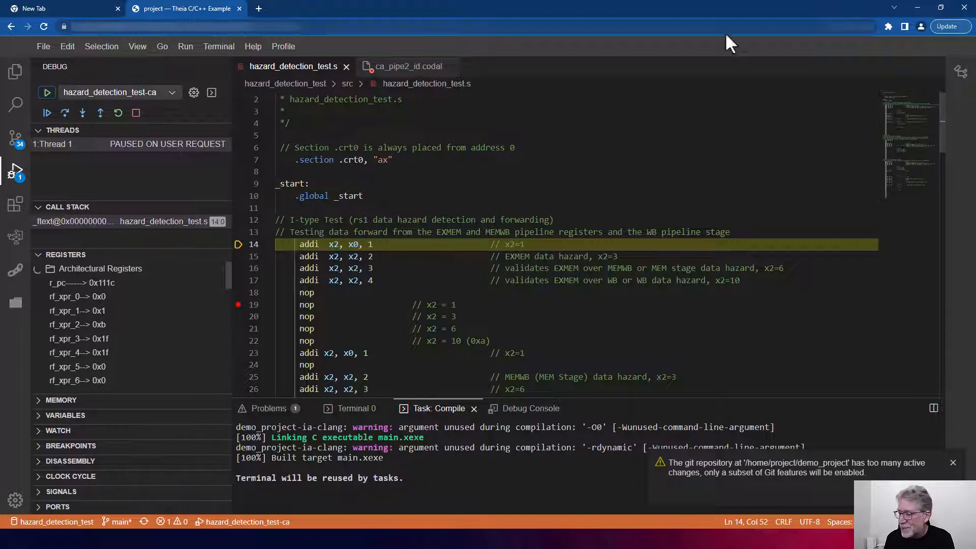
Step: Step through the MEMWB stage hazard instructions starting from line 25
click(65, 112)
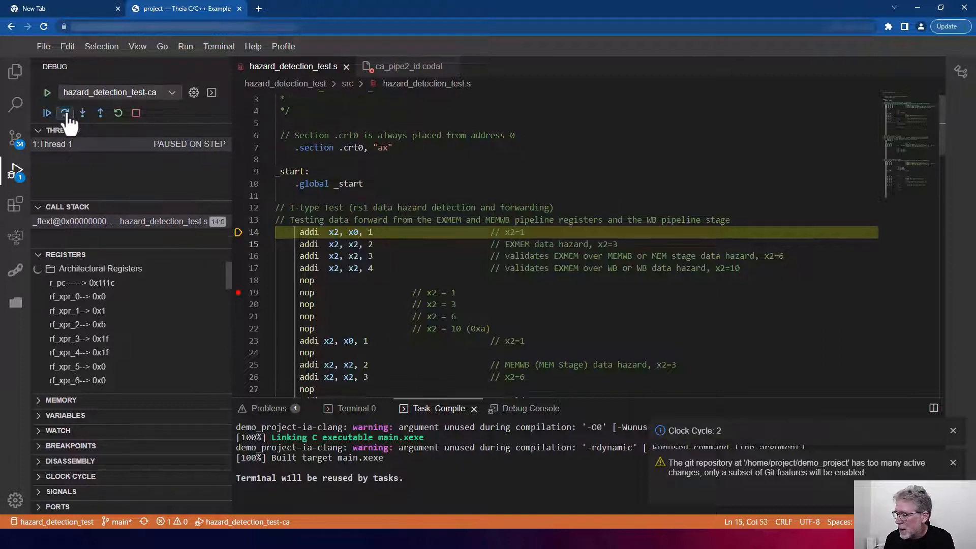
click(65, 113)
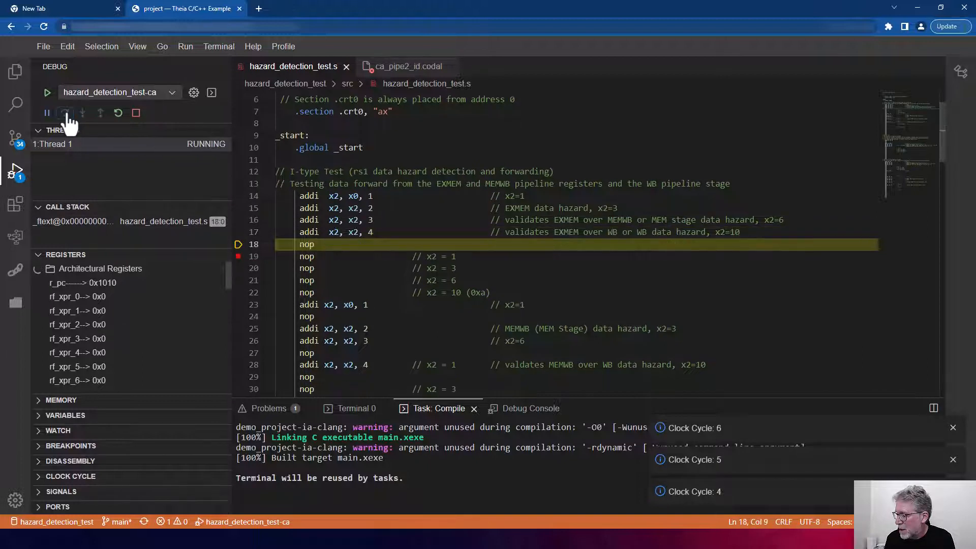
click(65, 112)
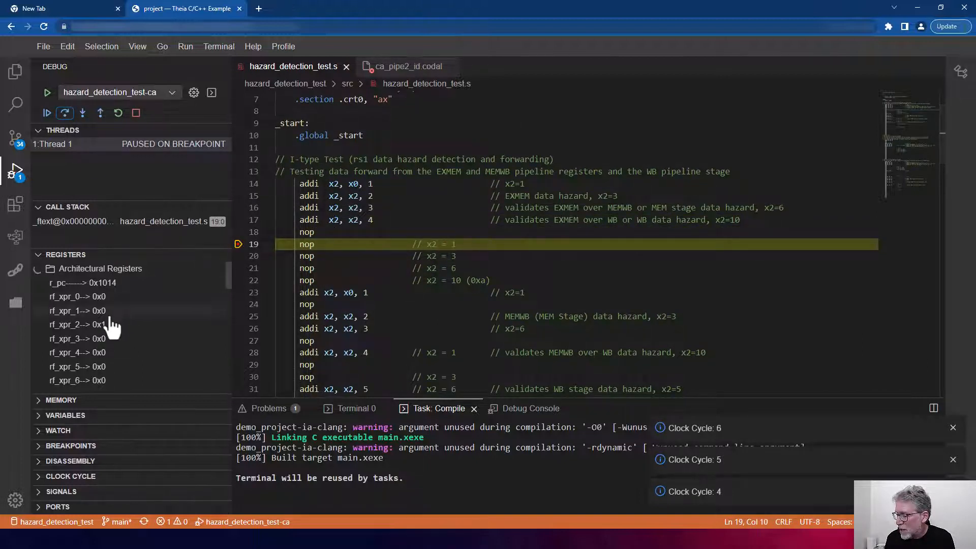
click(82, 113)
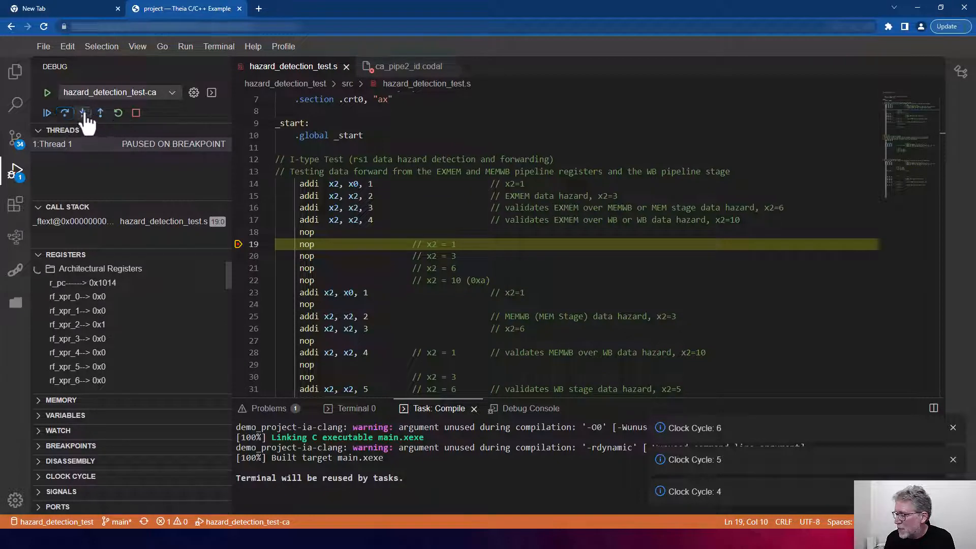
click(82, 113)
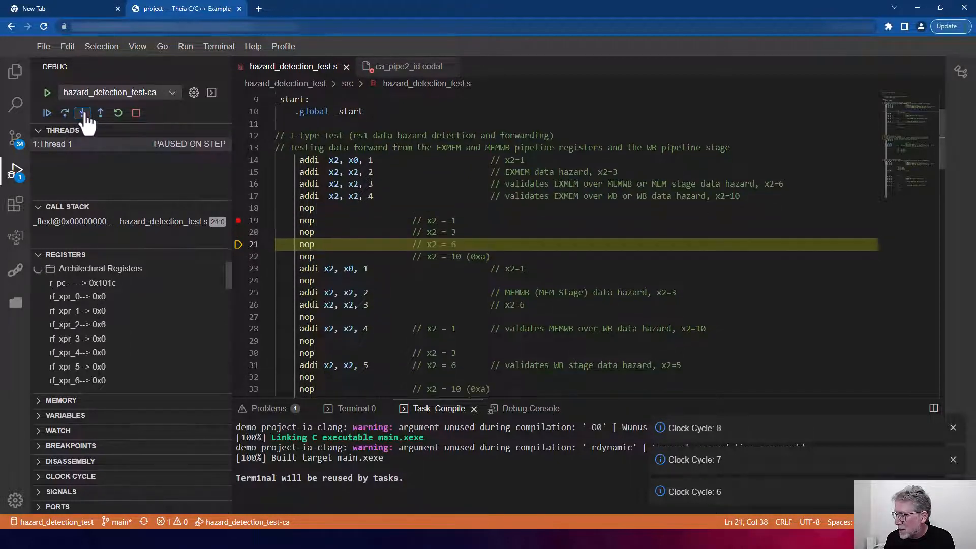
click(82, 113)
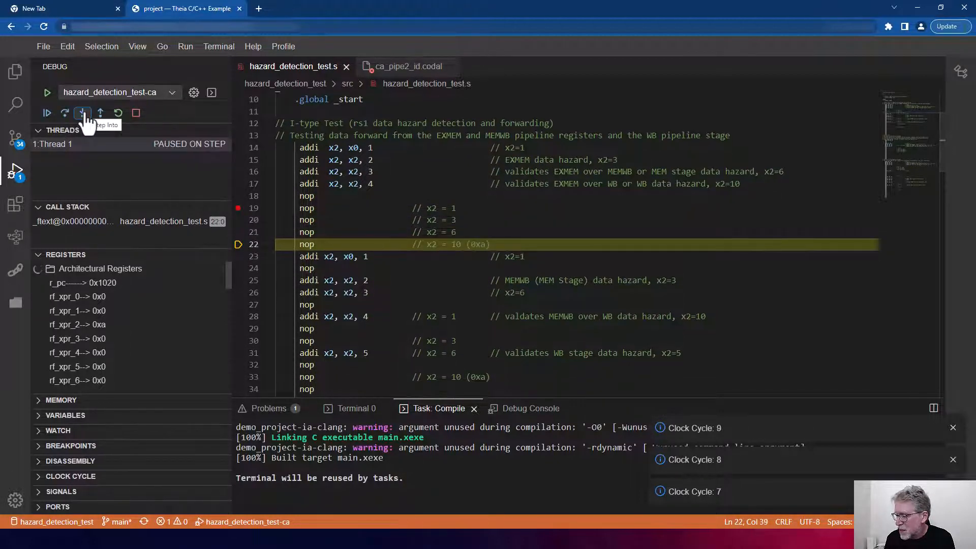
click(82, 113)
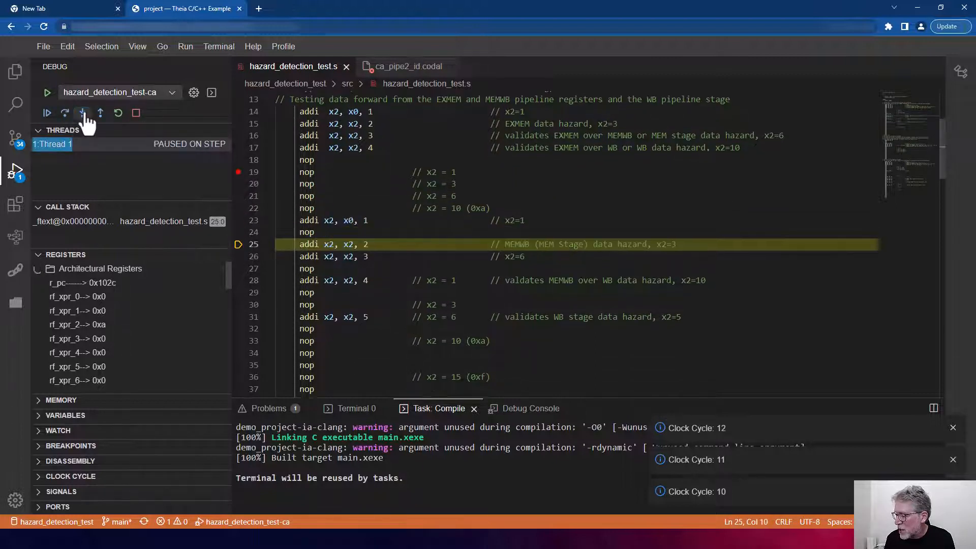
click(82, 113)
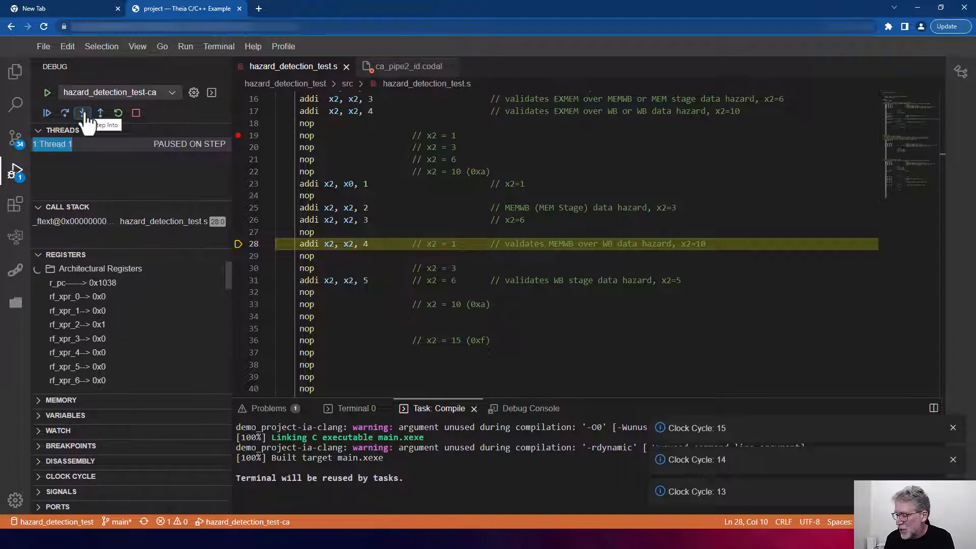
click(82, 113)
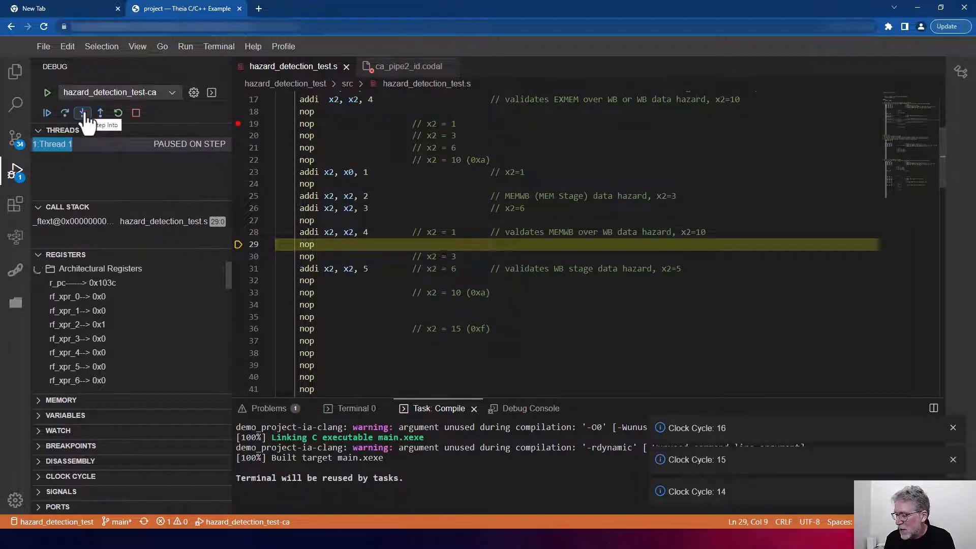
click(82, 113)
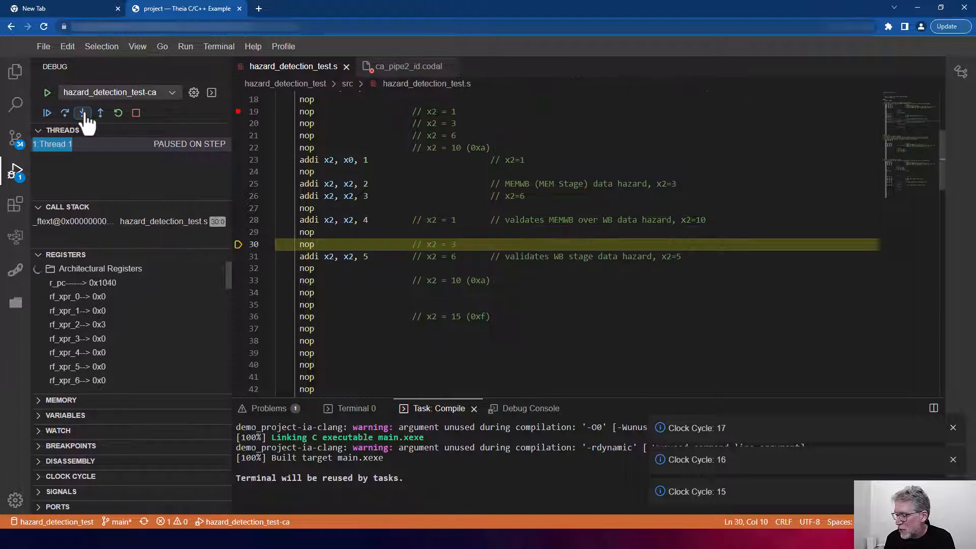
Step: Step through the WB stage hazard addi to line 36, with x2 at 0xf
click(83, 112)
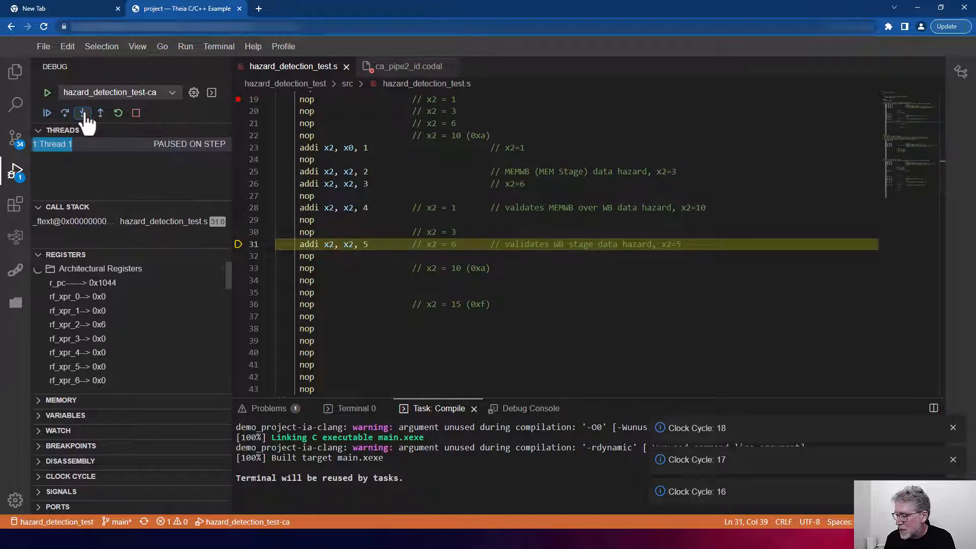
click(82, 113)
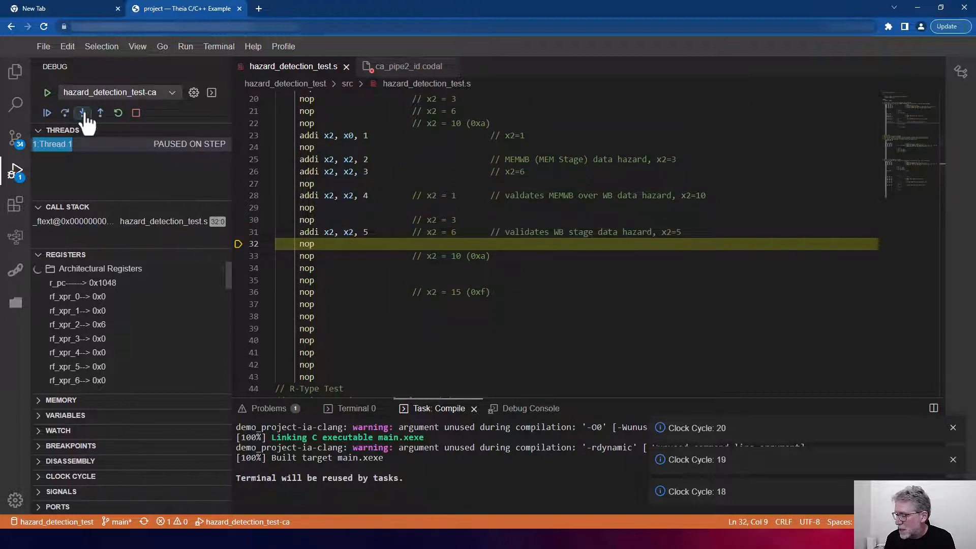
click(82, 113)
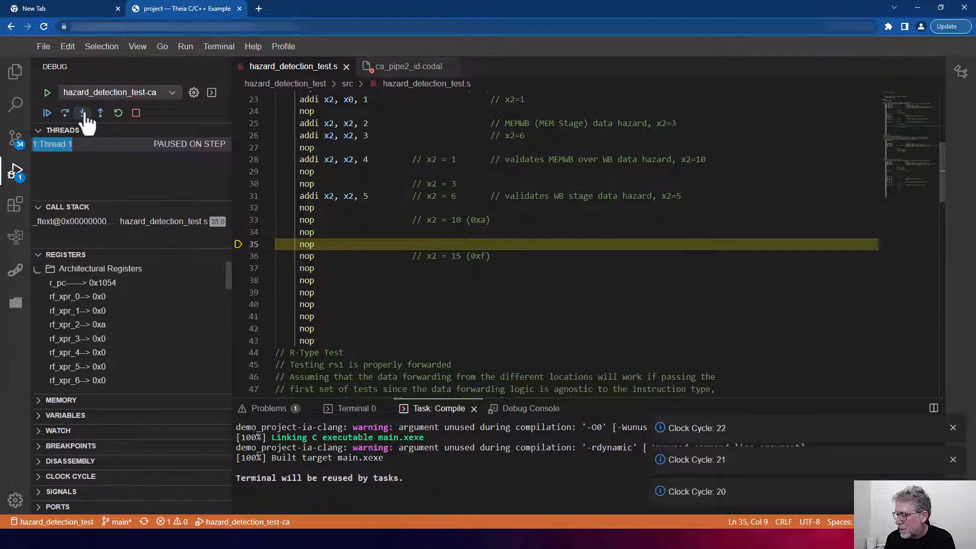
click(82, 113)
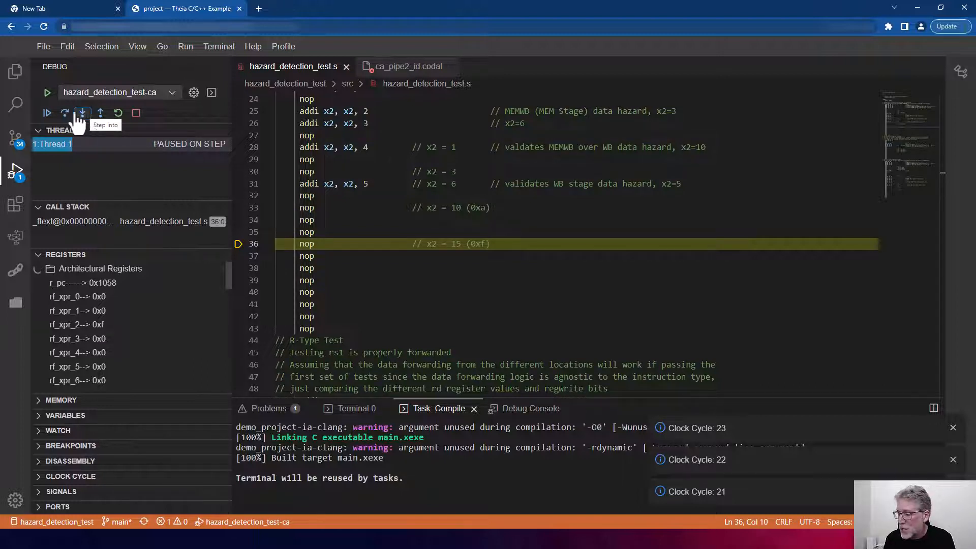
Step: Continue to line 54, step until x3 reaches 0x1f, then continue to line 75
click(48, 113)
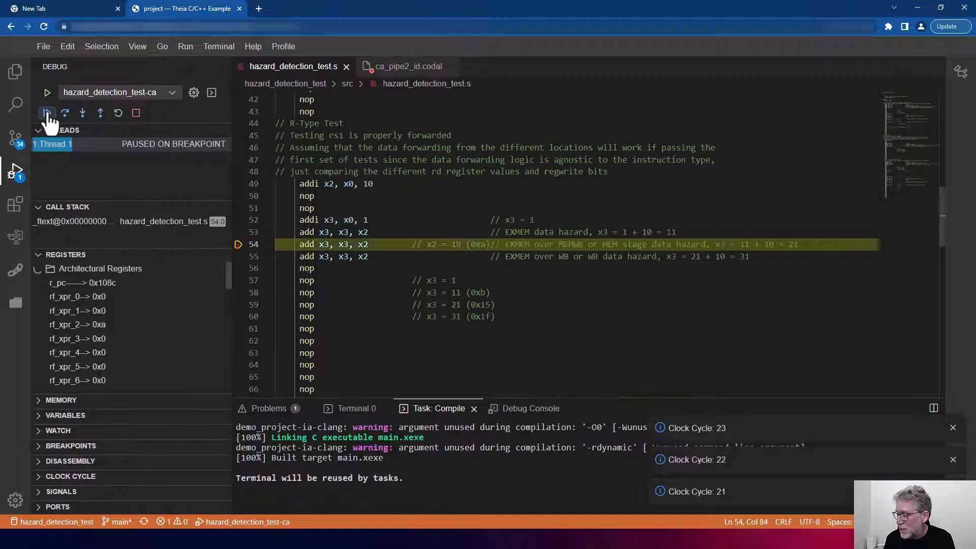
mouse_move(47, 112)
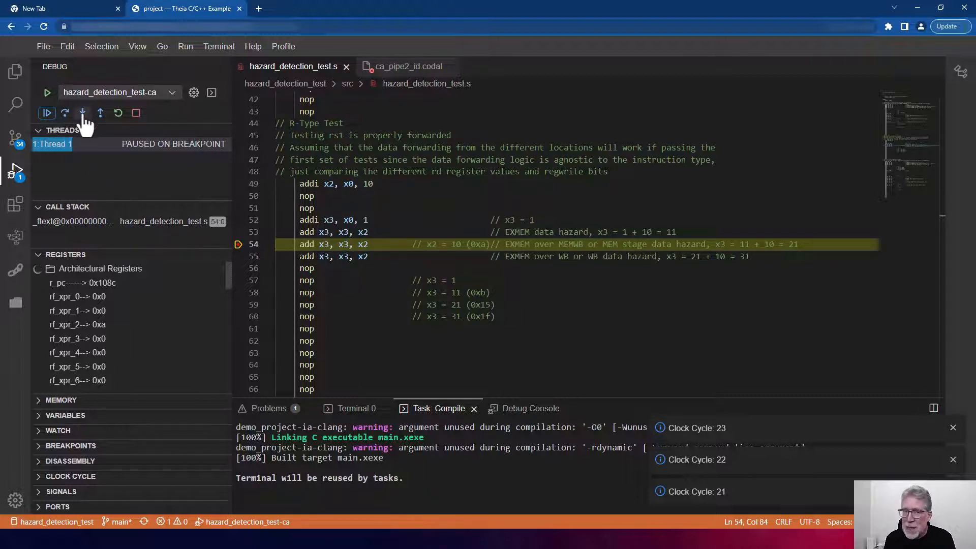
mouse_move(82, 113)
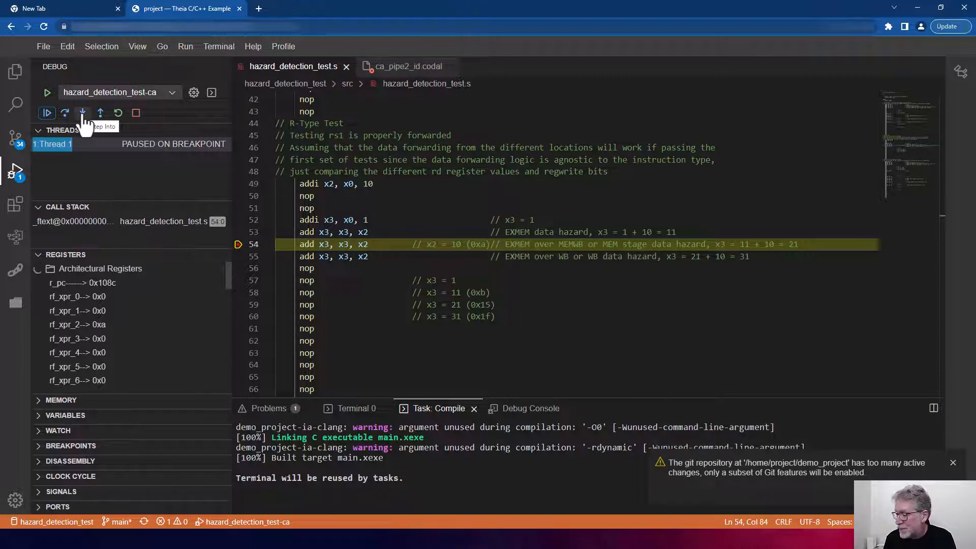
click(82, 113)
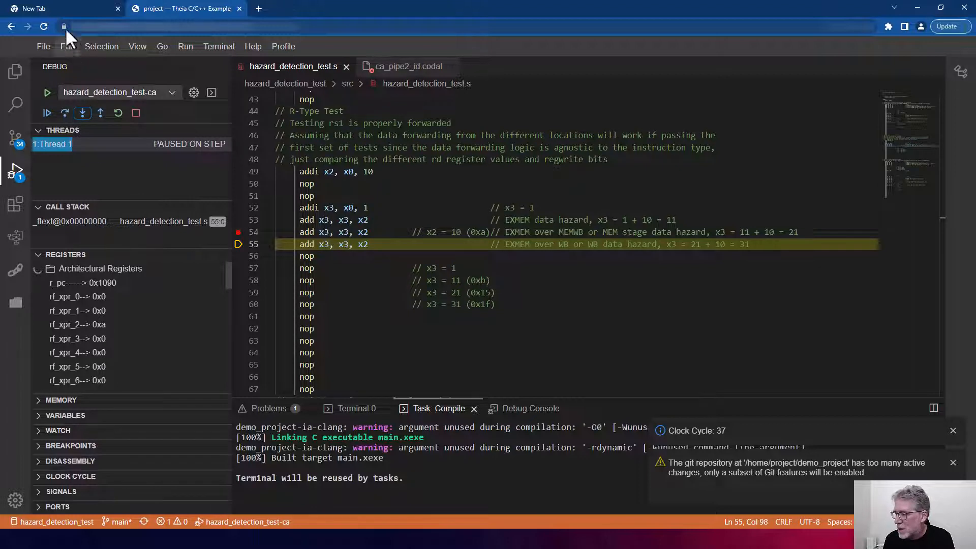
click(82, 113)
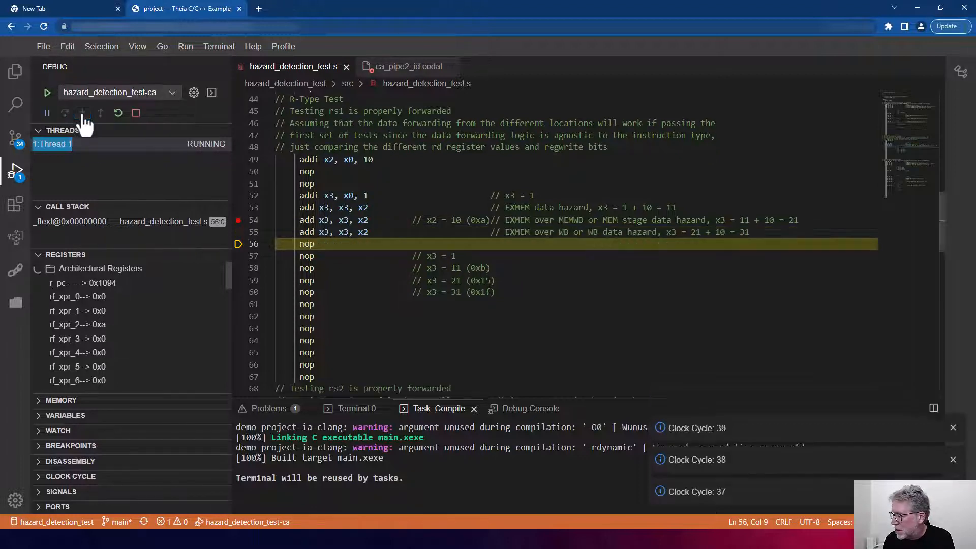
click(82, 112)
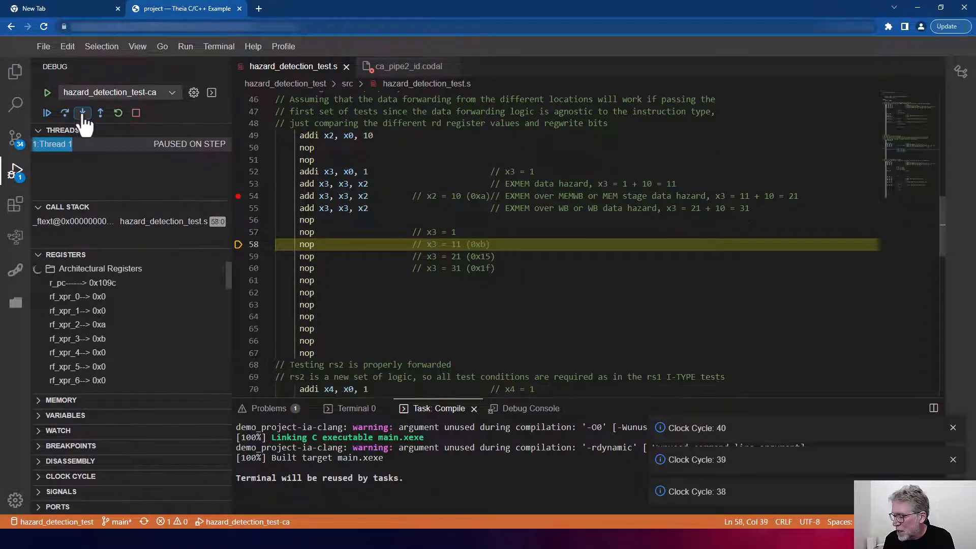
click(82, 112)
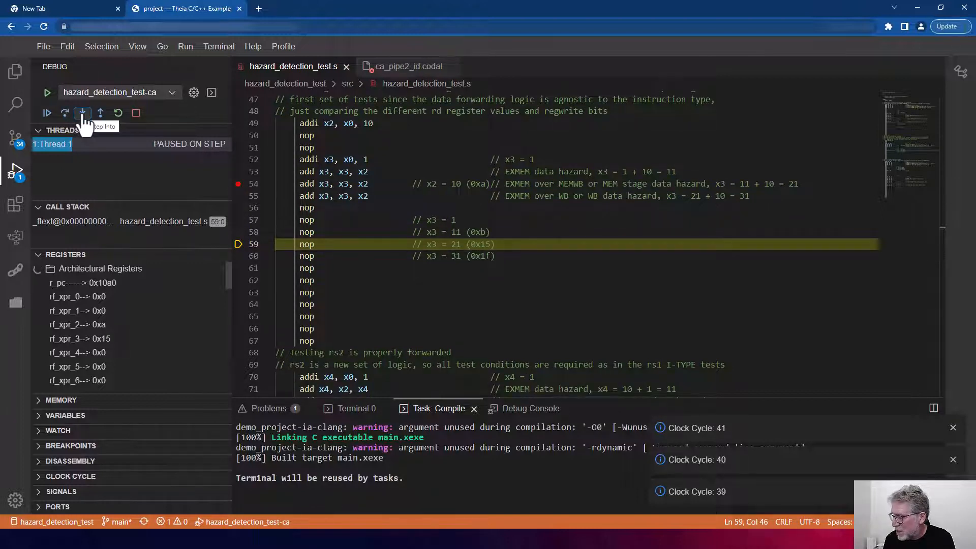
click(82, 113)
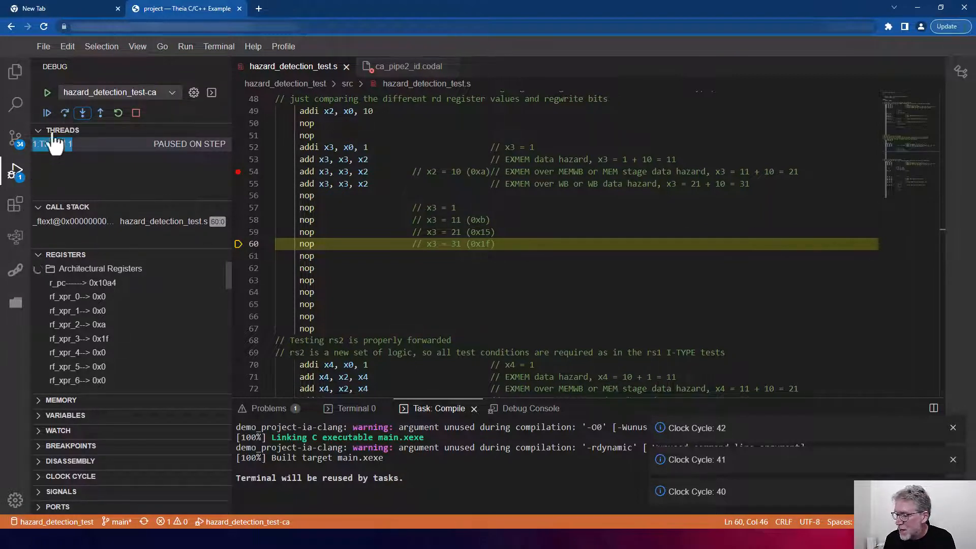
click(47, 113)
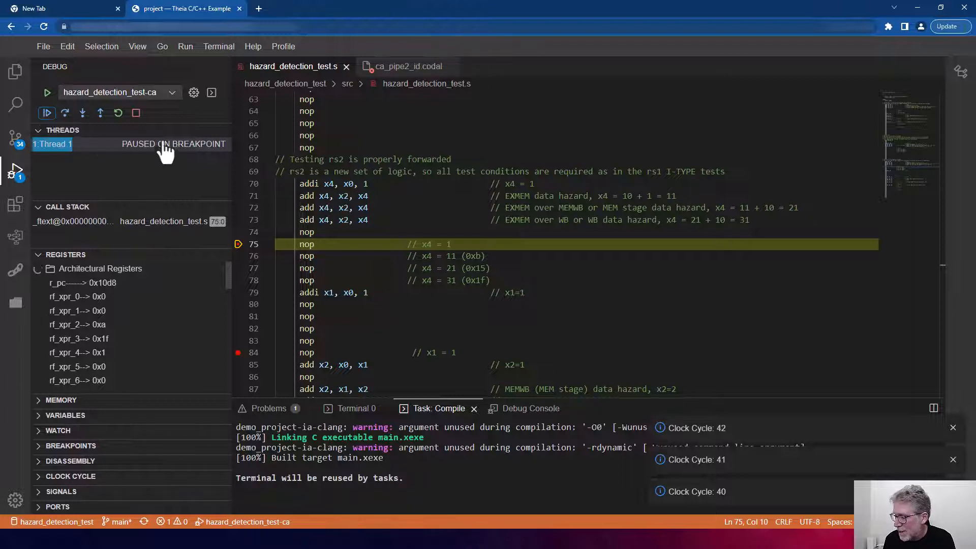
Step: Step through lines 76–80 until x4 reaches 0x1f, then continue to line 84
click(83, 112)
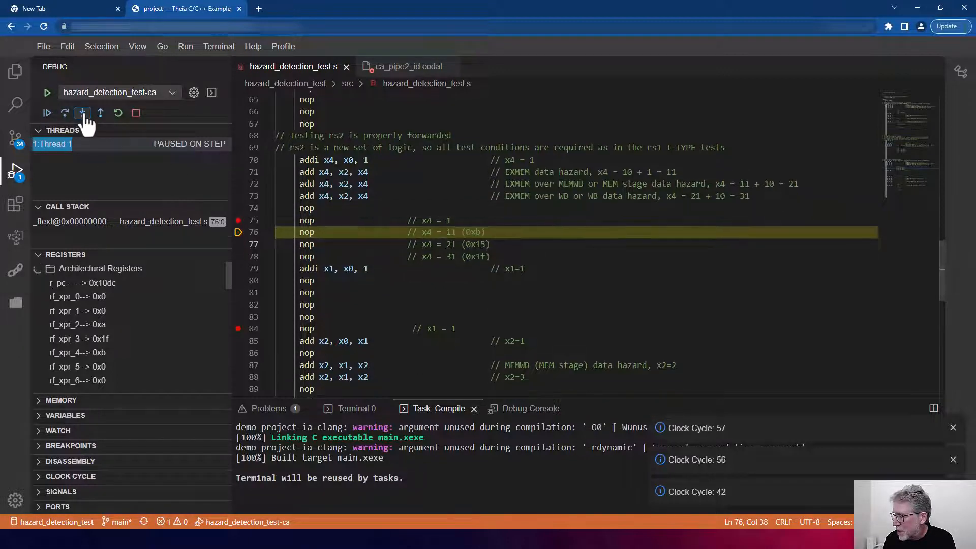
click(82, 112)
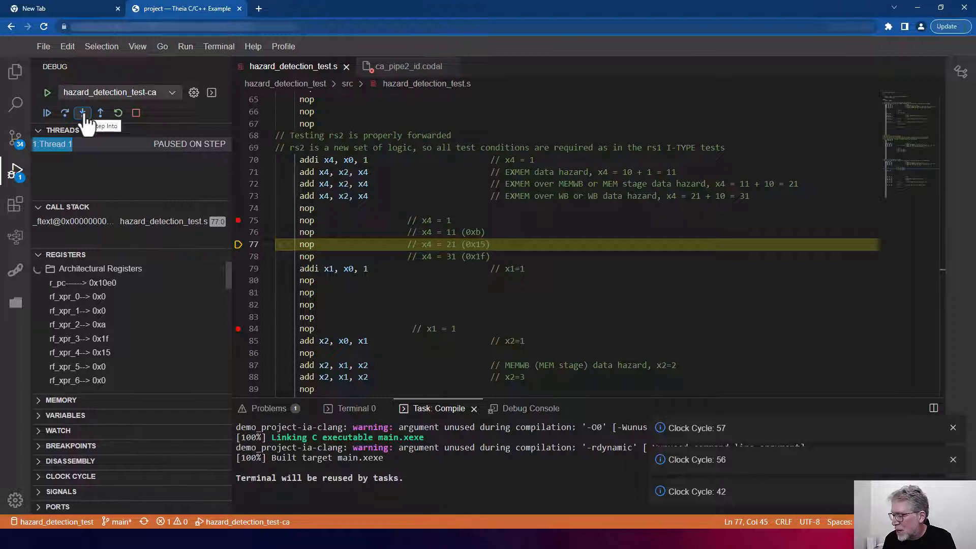
click(82, 113)
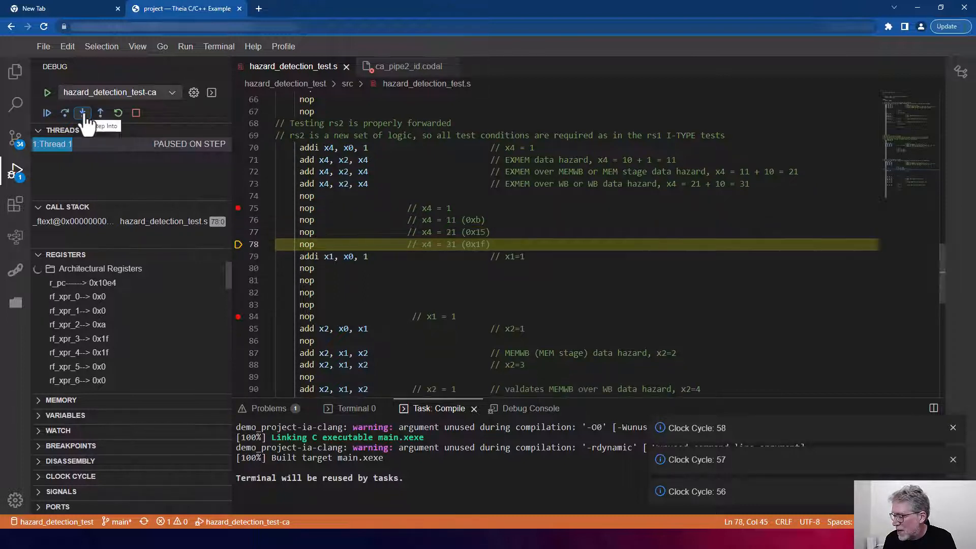
click(82, 113)
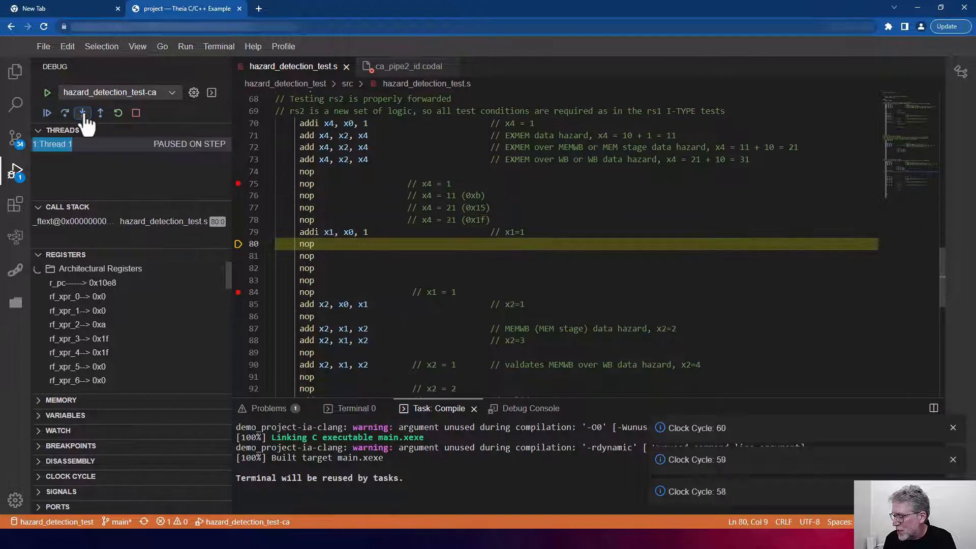
click(82, 112)
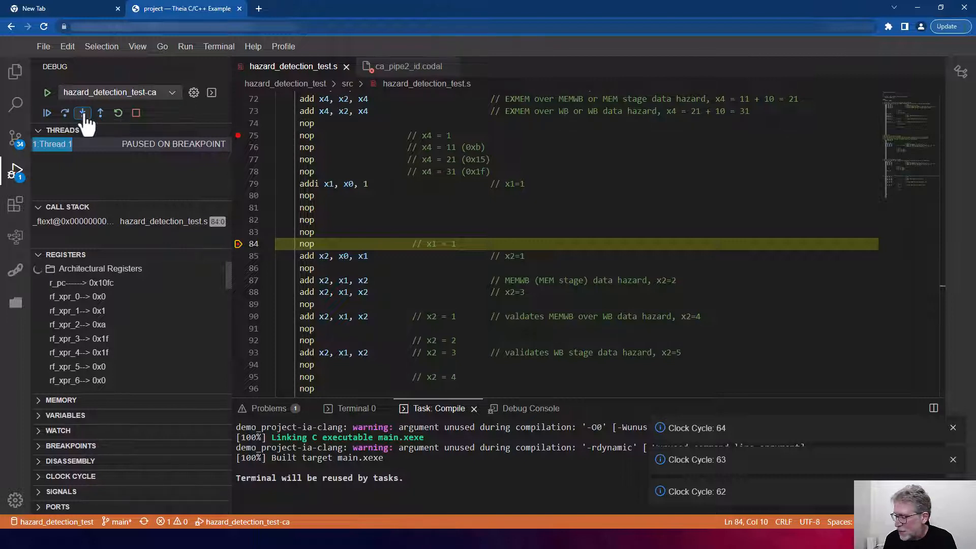
Step: Step to line 92 and find x2 at 0xb instead of the expected 2
click(82, 113)
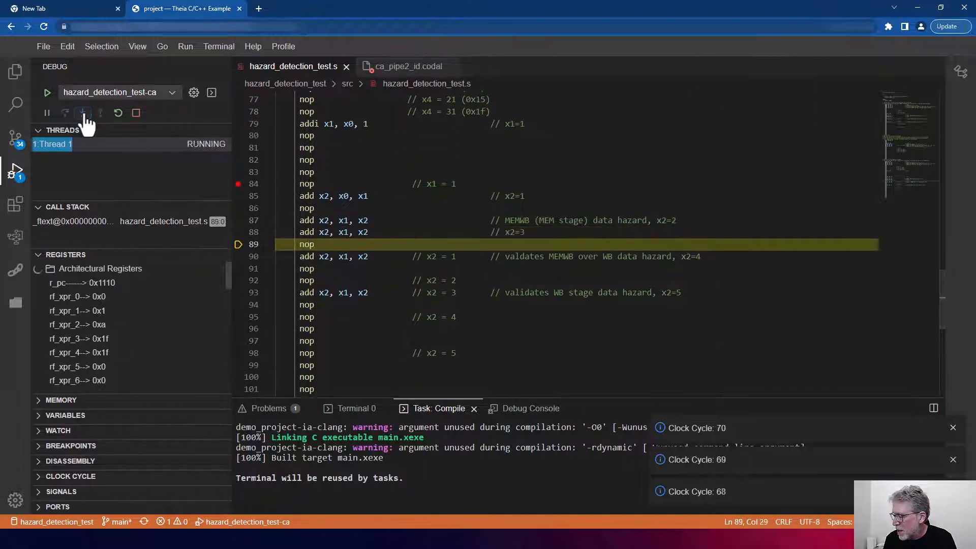
click(82, 113)
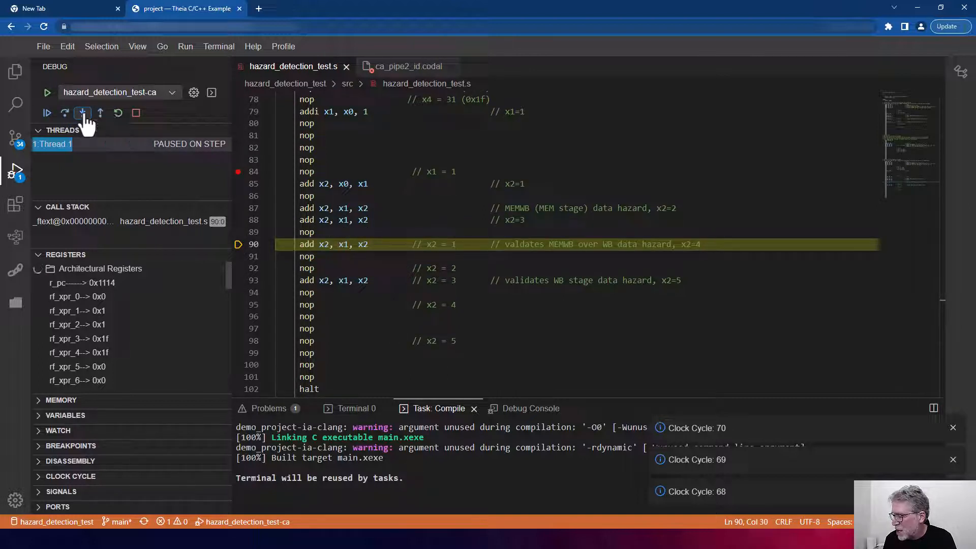
click(82, 113)
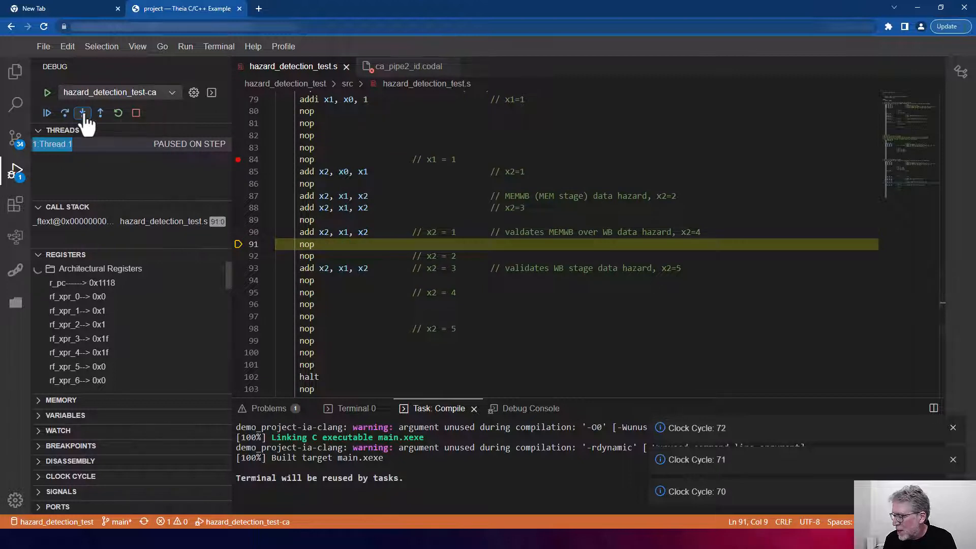
click(83, 112)
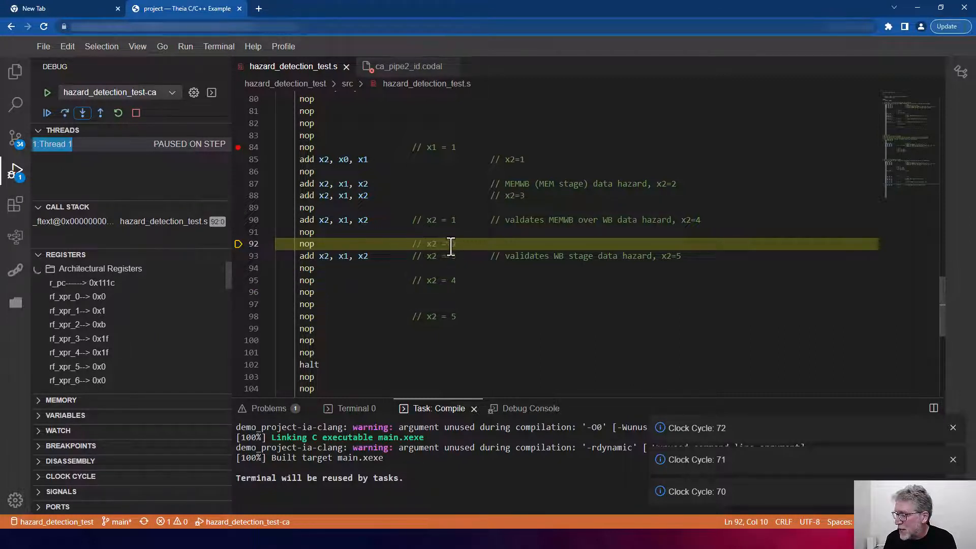
mouse_move(510, 266)
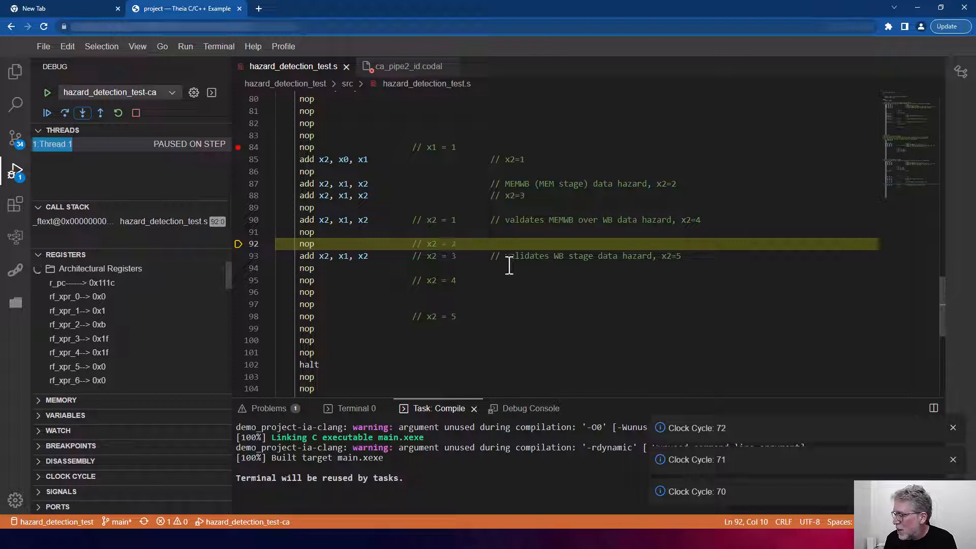
mouse_move(513, 220)
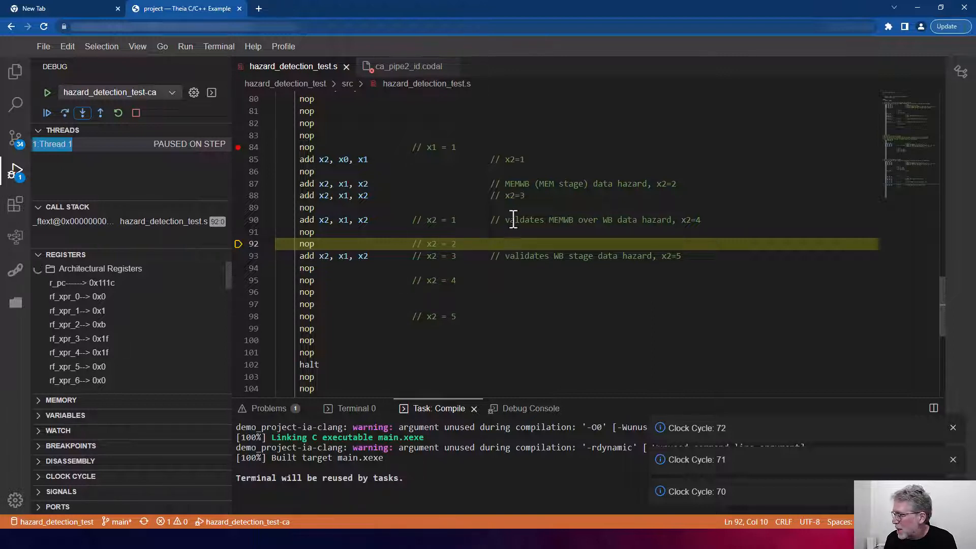
mouse_move(415, 191)
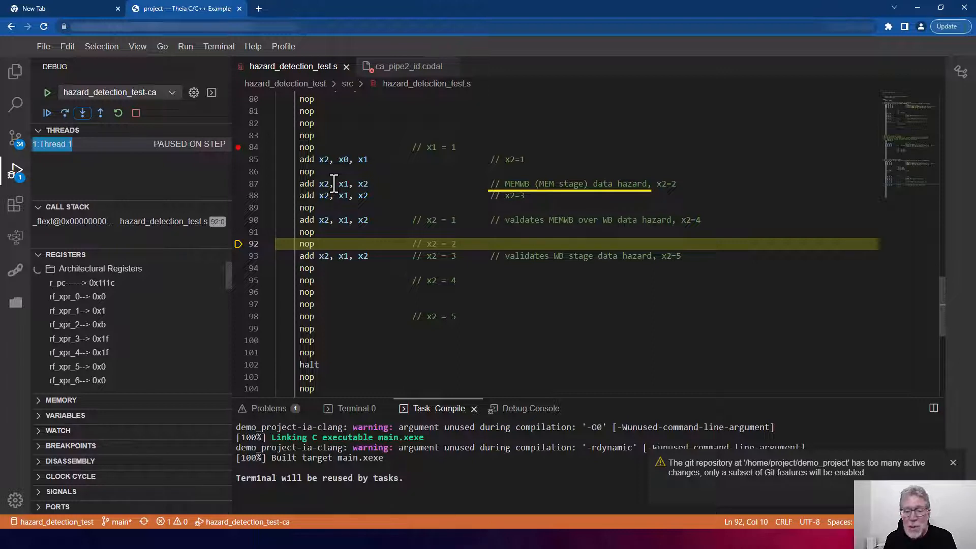
mouse_move(412, 79)
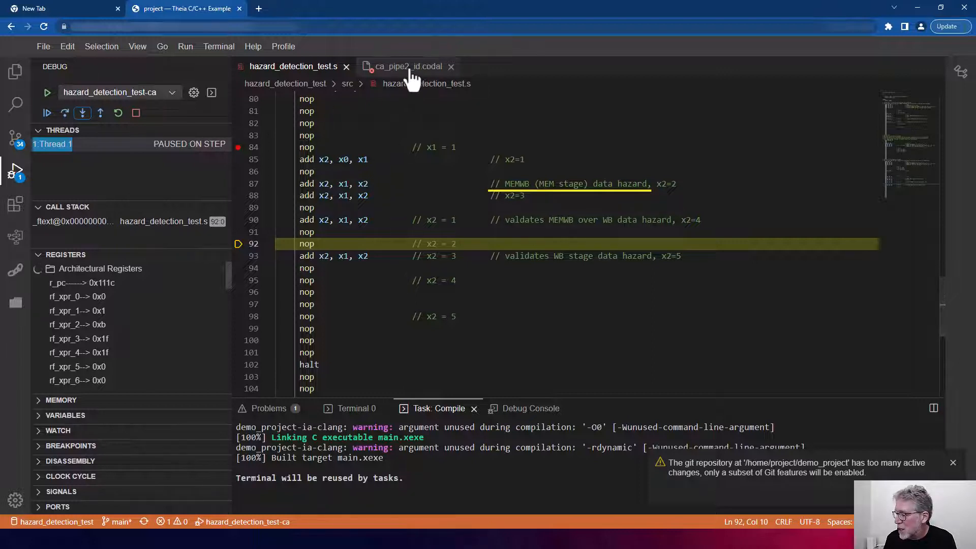
Step: In ca_pipe2_id.codal, change s_id_src2_mem_hz on line 170 from false to true
click(406, 67)
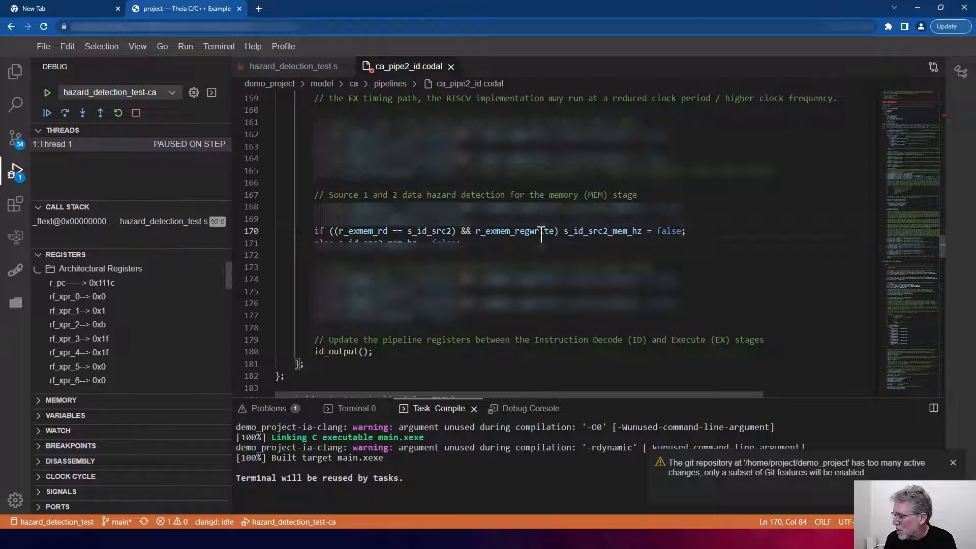
mouse_move(673, 231)
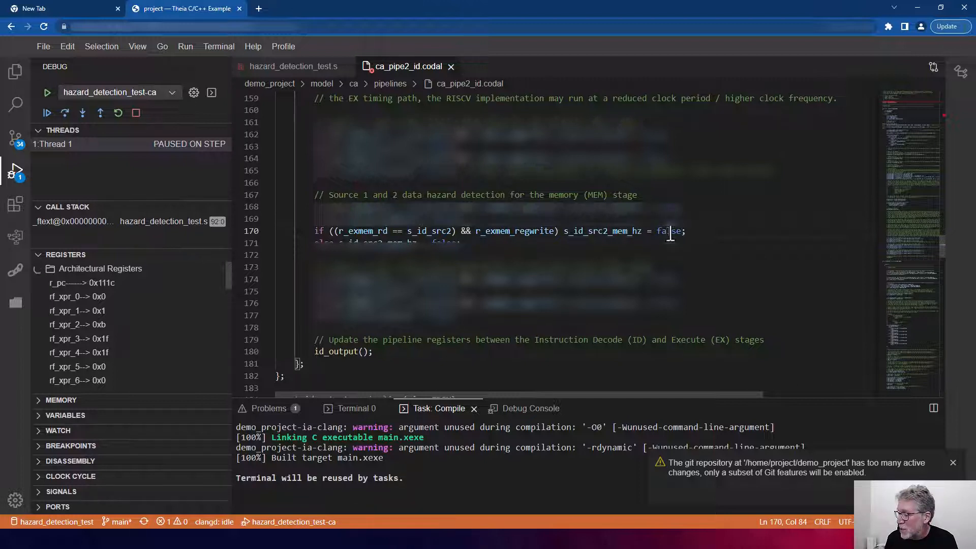
double_click(670, 232)
text(tru)
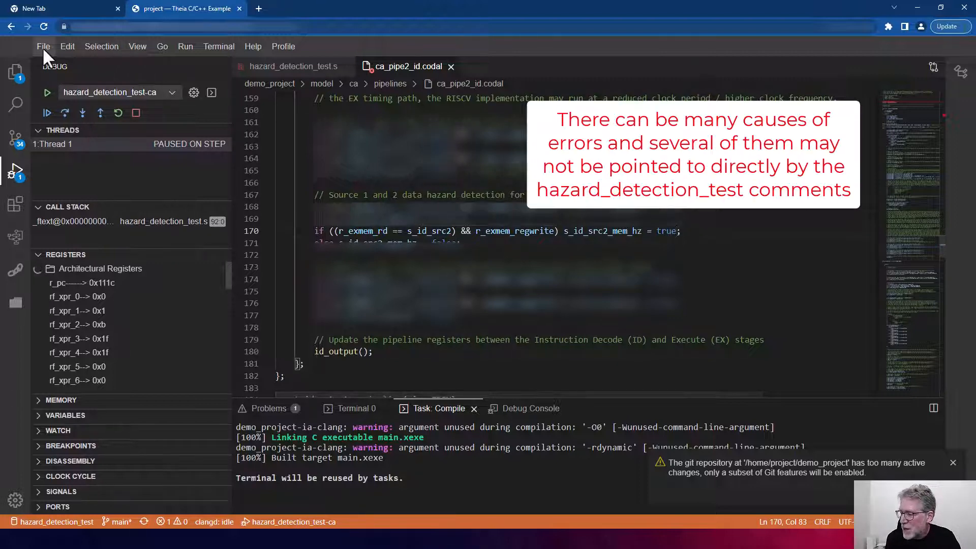
Step: Save all modified files and regenerate the demo_project SDK with Gen SDK
click(43, 46)
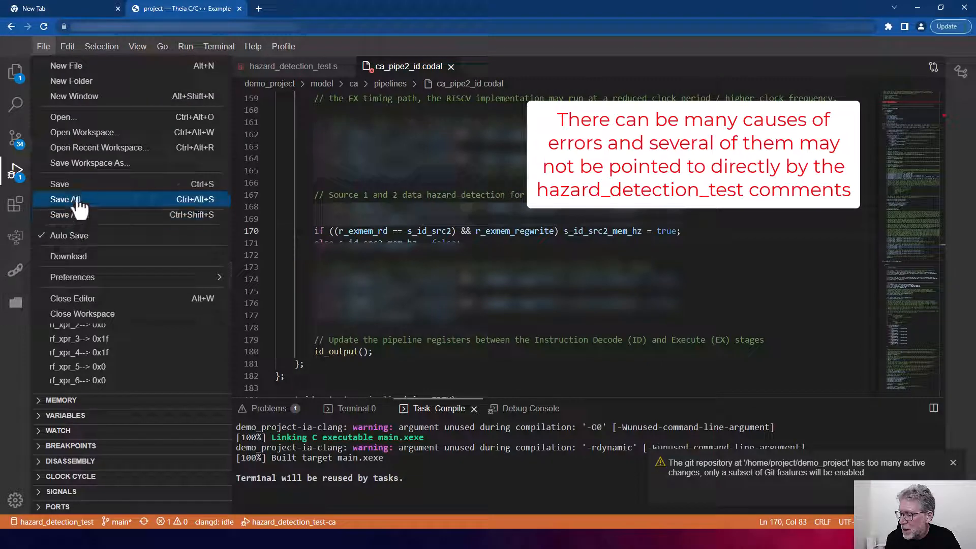
click(16, 173)
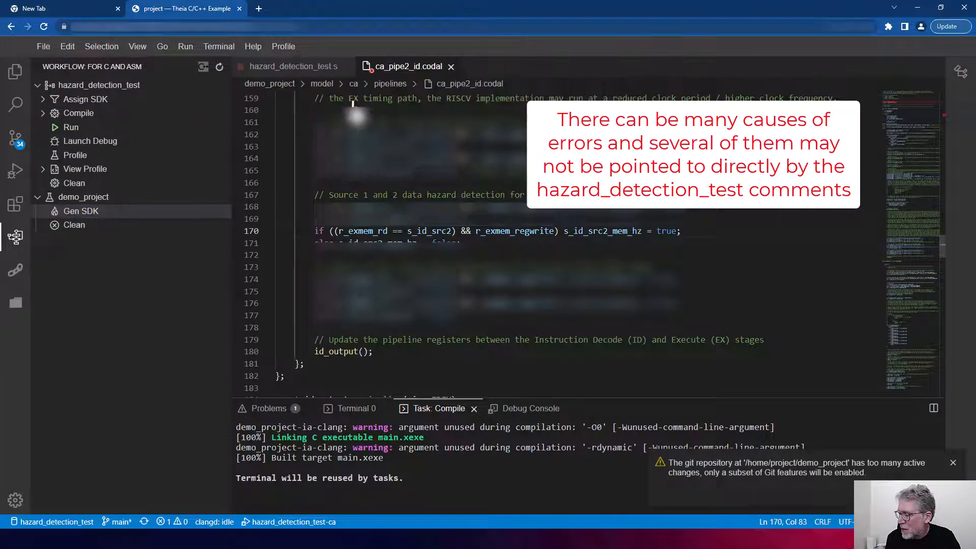
click(81, 211)
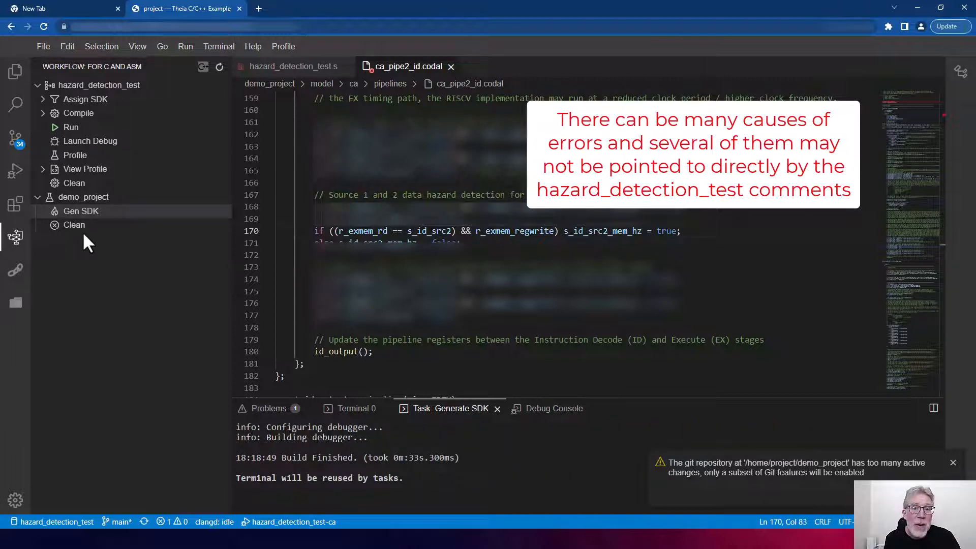
mouse_move(15, 204)
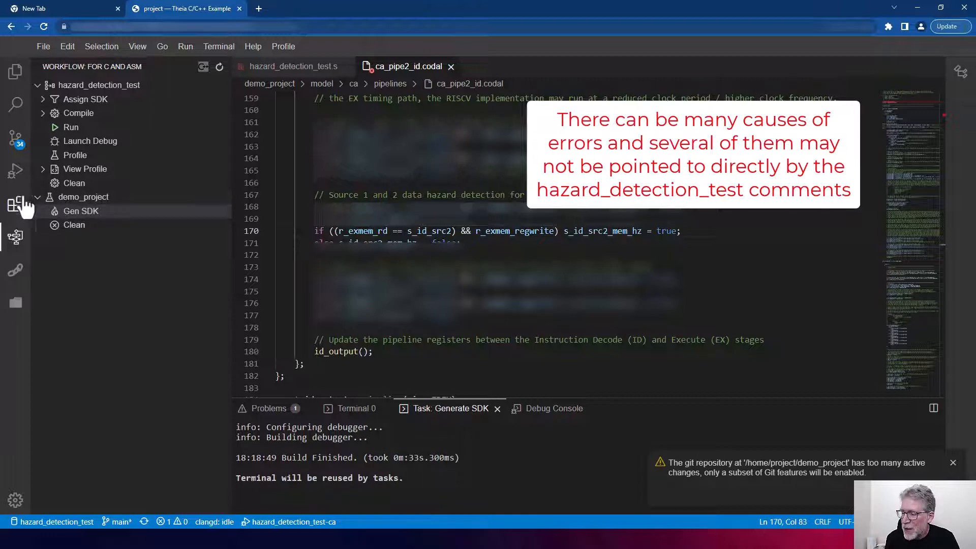
Step: Restart the hazard_detection_test-ca debug session and review the test source down to line 97
click(16, 171)
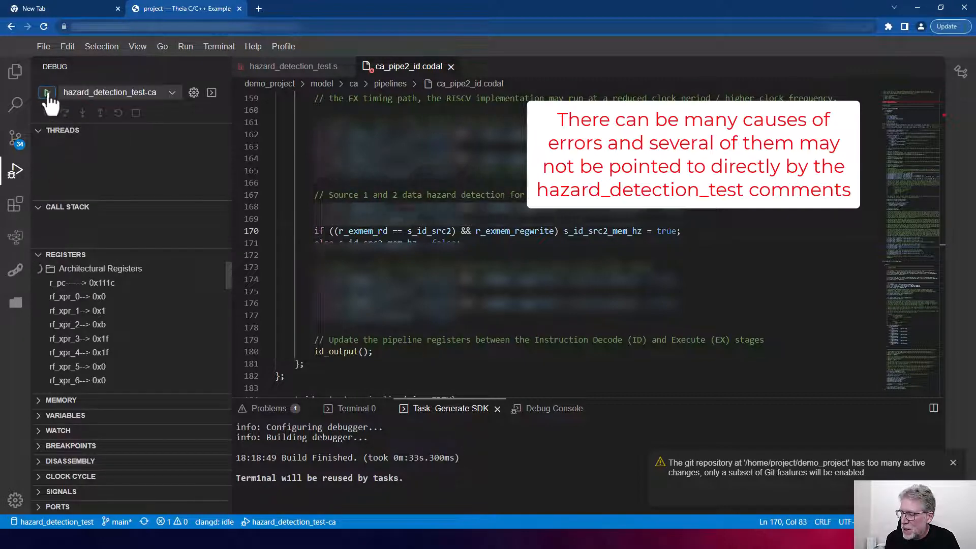
click(47, 92)
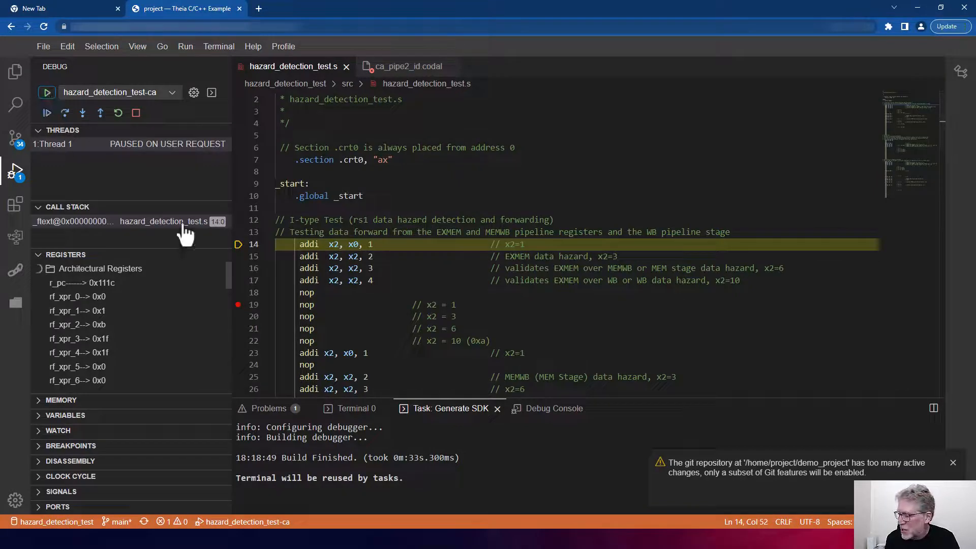
scroll(down, 3)
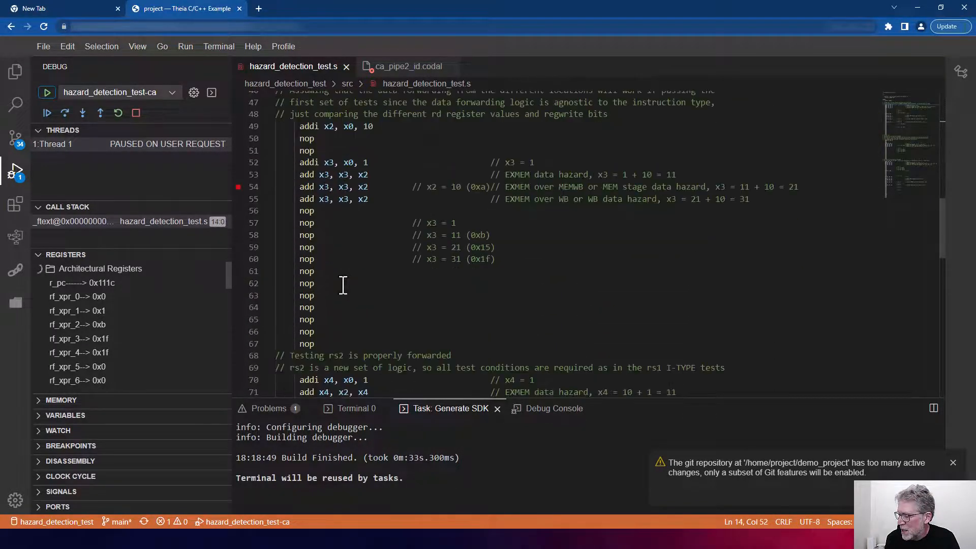
scroll(down, 3)
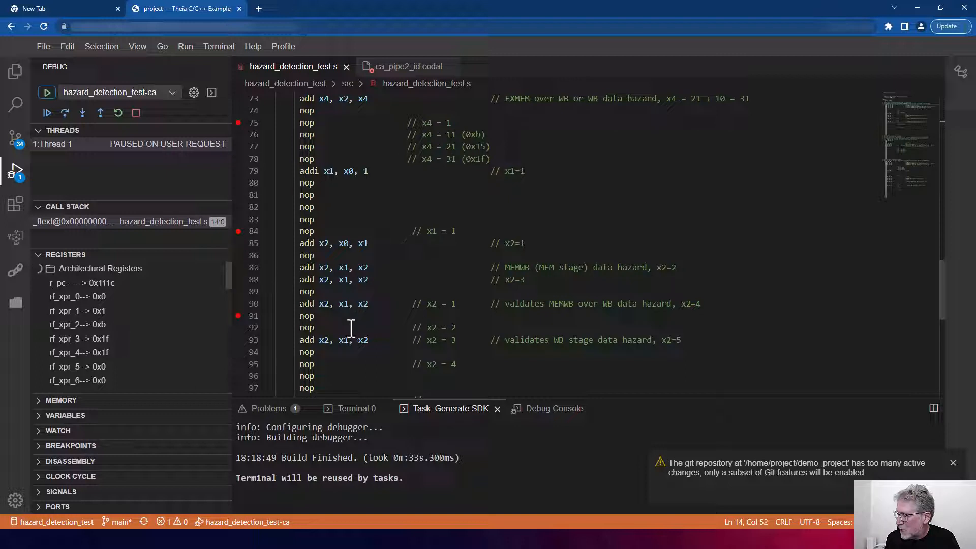
mouse_move(287, 322)
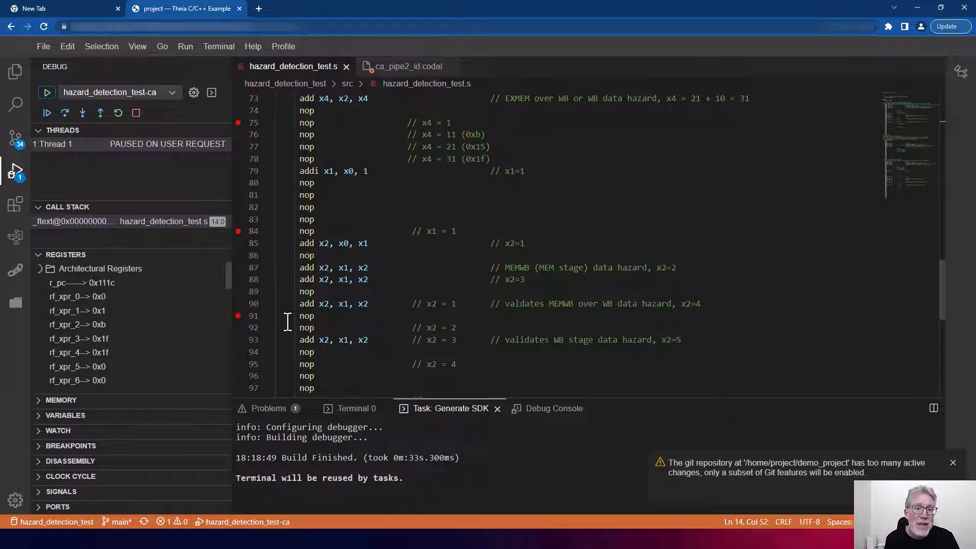
mouse_move(50, 114)
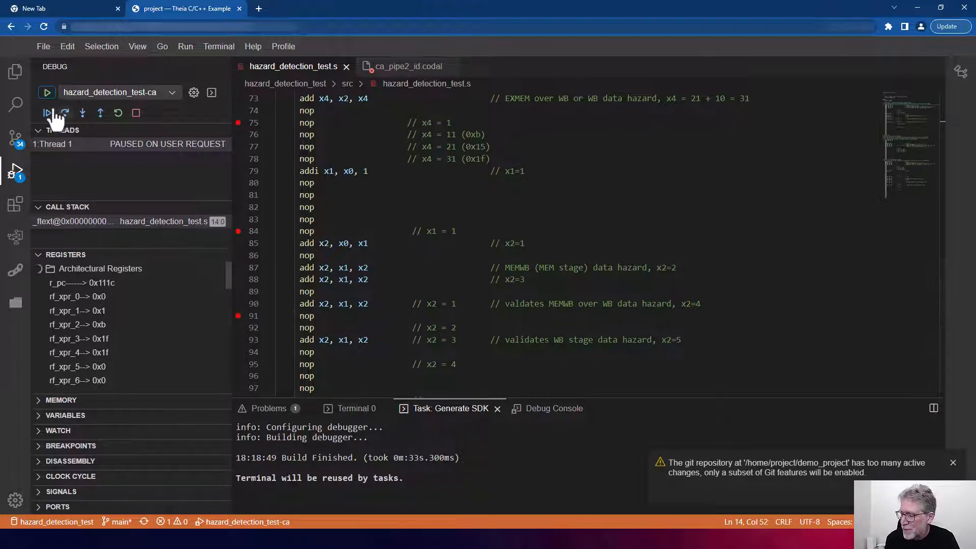
Step: Run to the line 91 breakpoint and step to line 92, verifying x2 reads 0x2
click(46, 113)
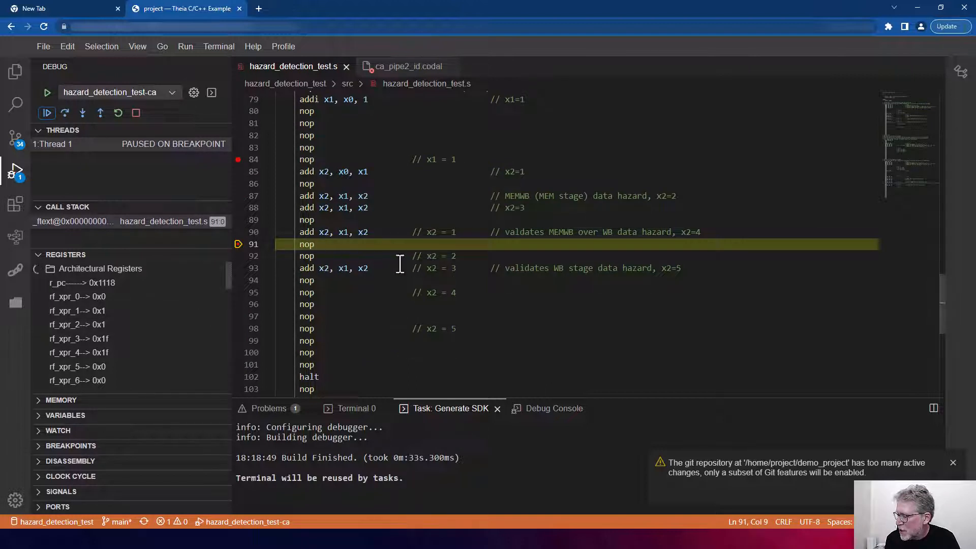
mouse_move(429, 262)
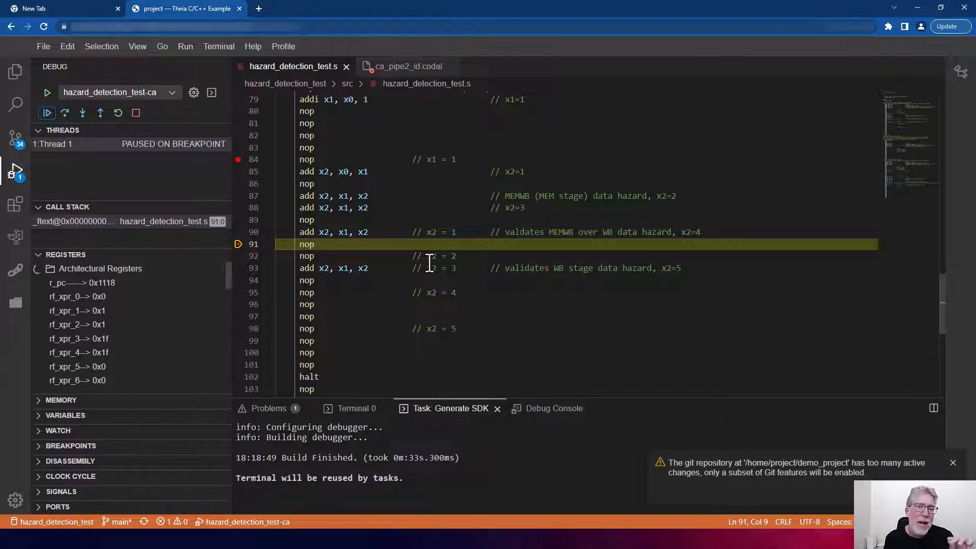
mouse_move(100, 137)
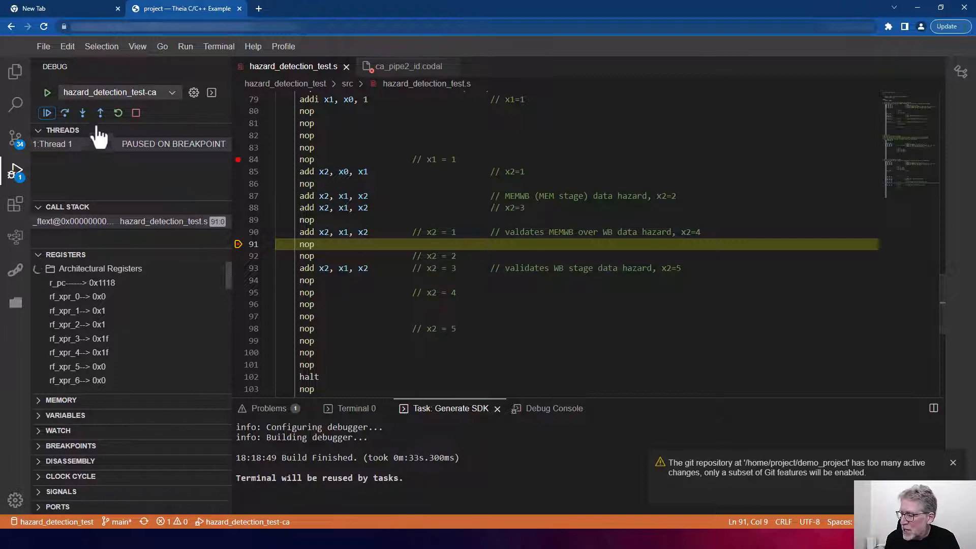
click(82, 113)
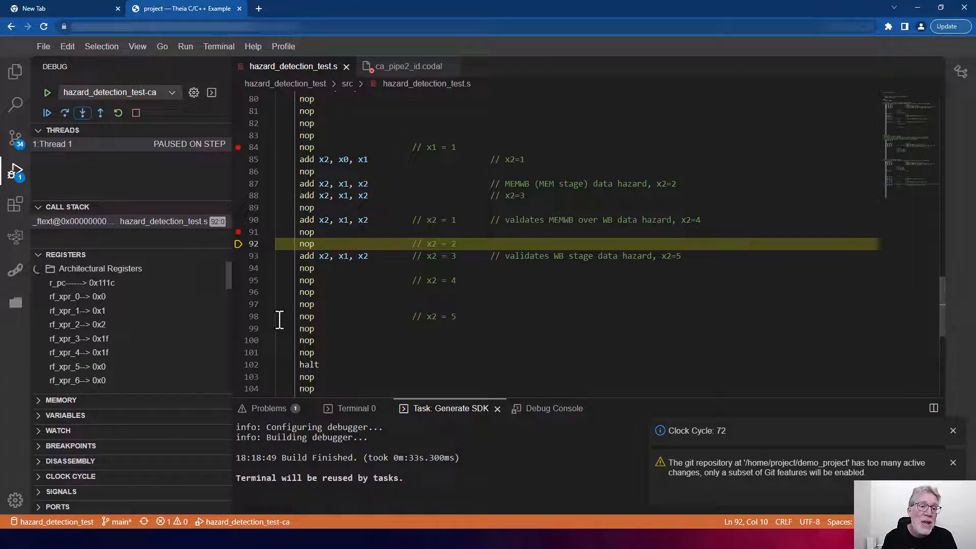
click(954, 431)
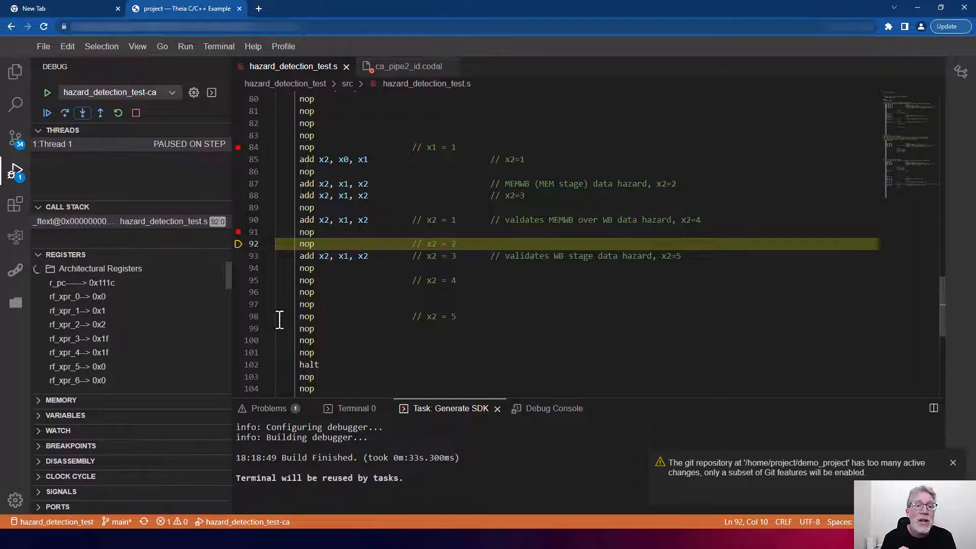